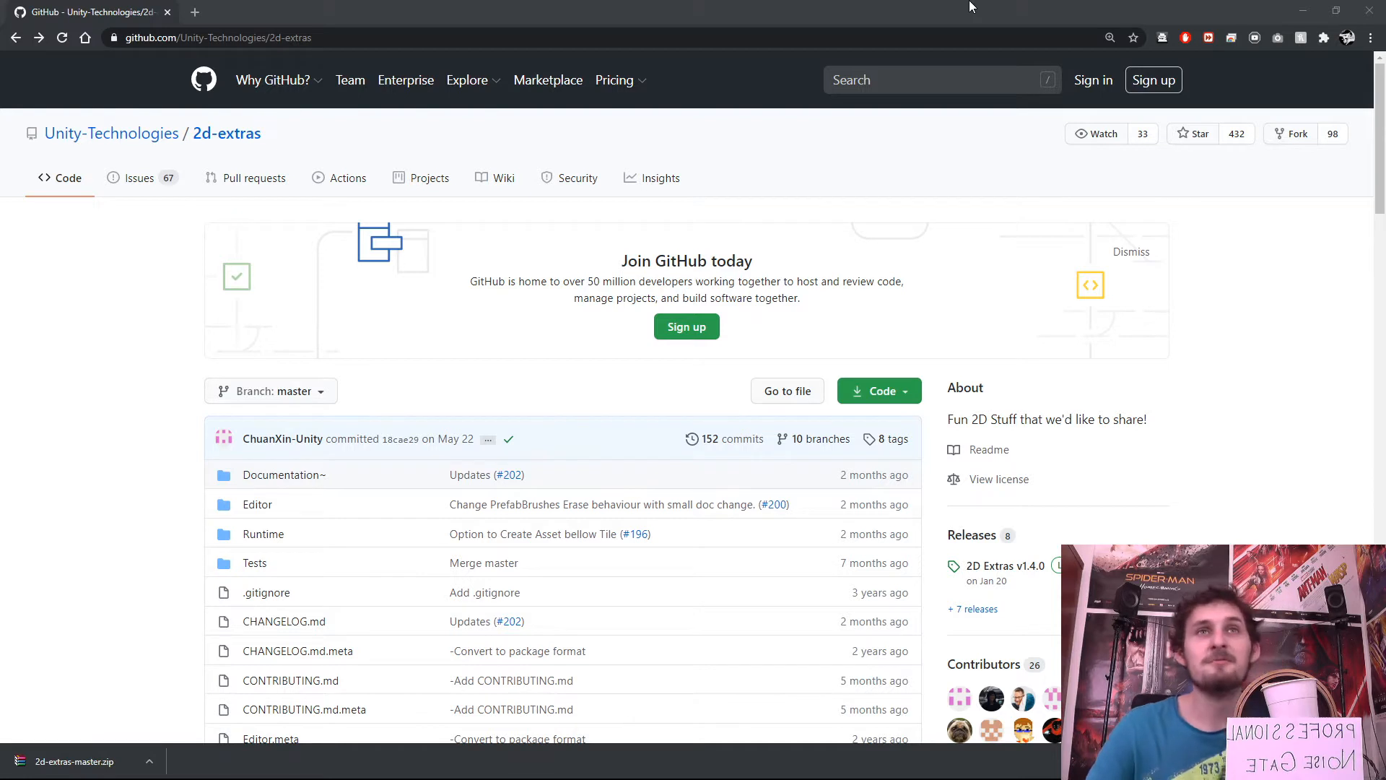
pyautogui.moveTo(498, 8)
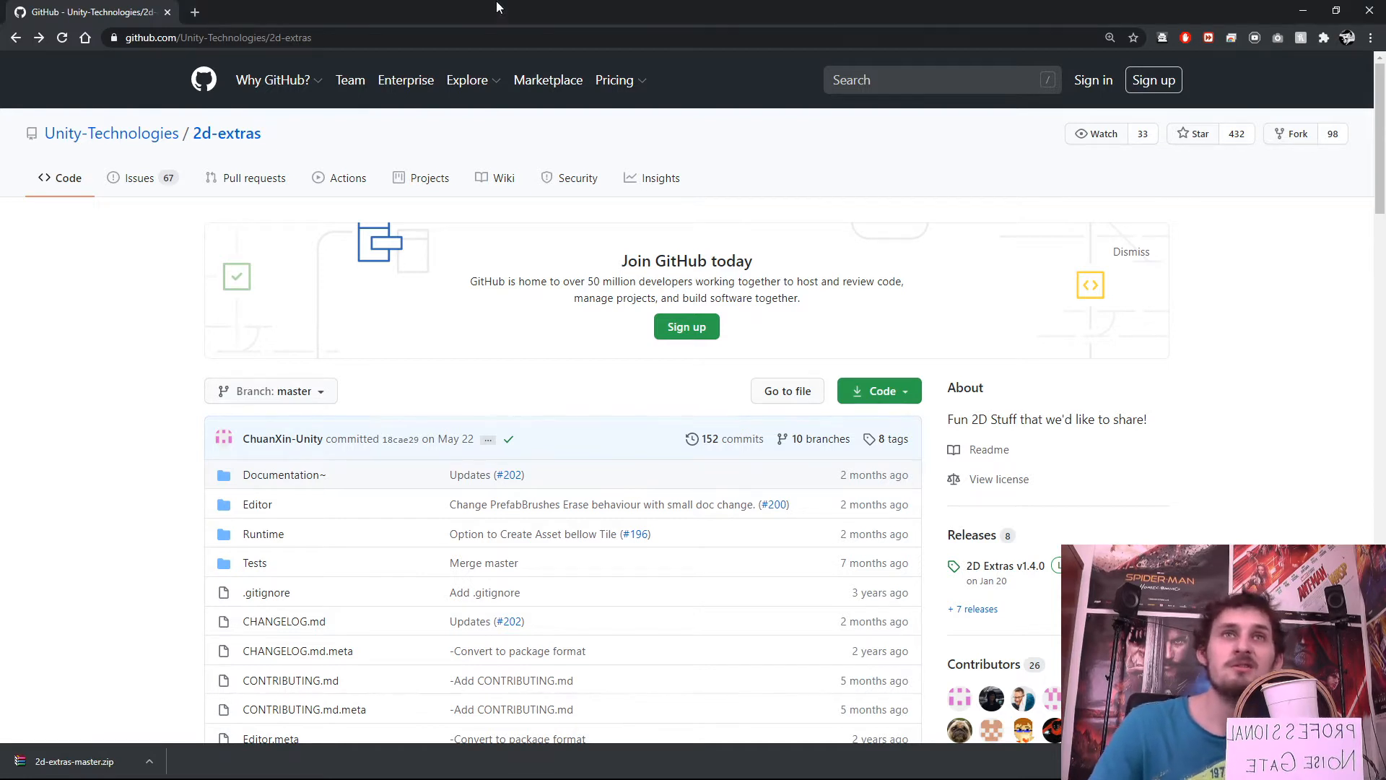
# - Download the 2d-extras GitHub repository as a ZIP and open 2d-extras-master.zip
pyautogui.click(212, 36)
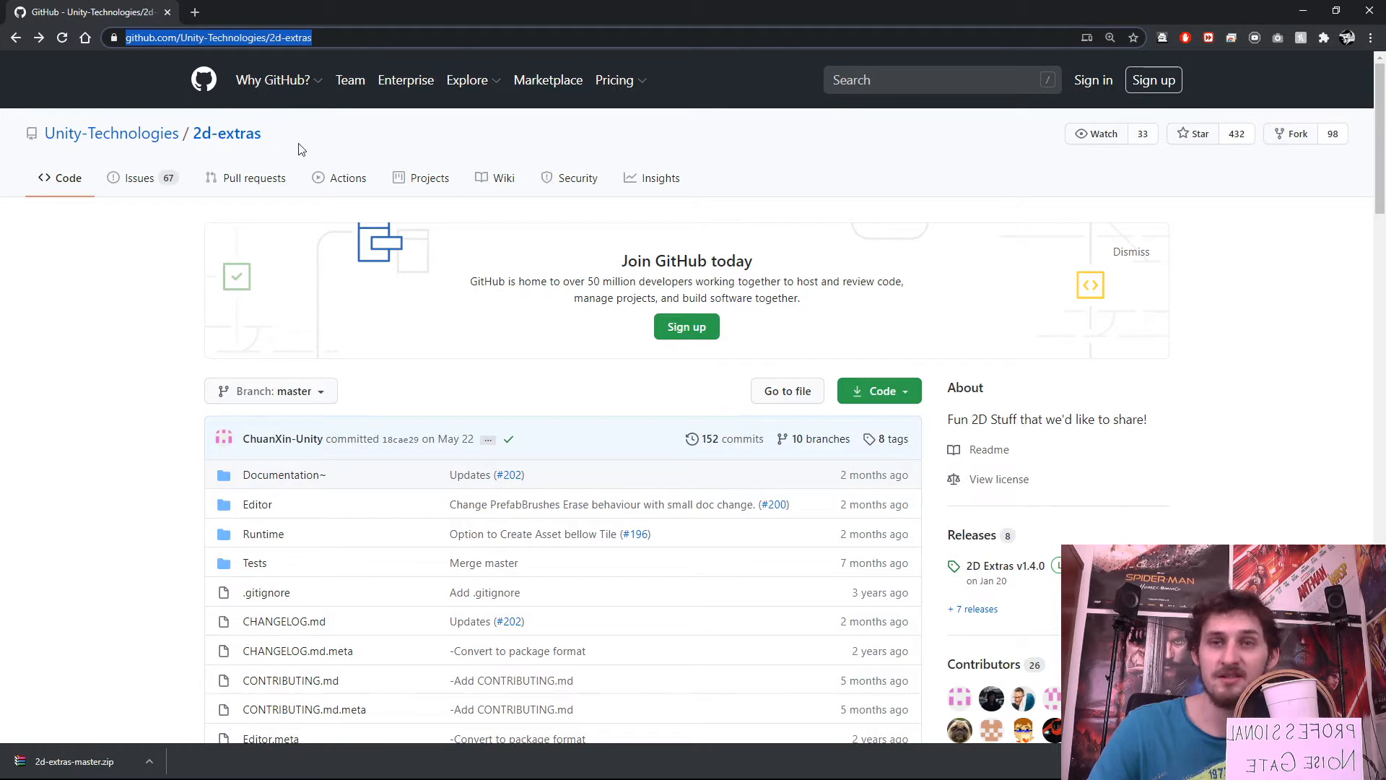
pyautogui.moveTo(948, 363)
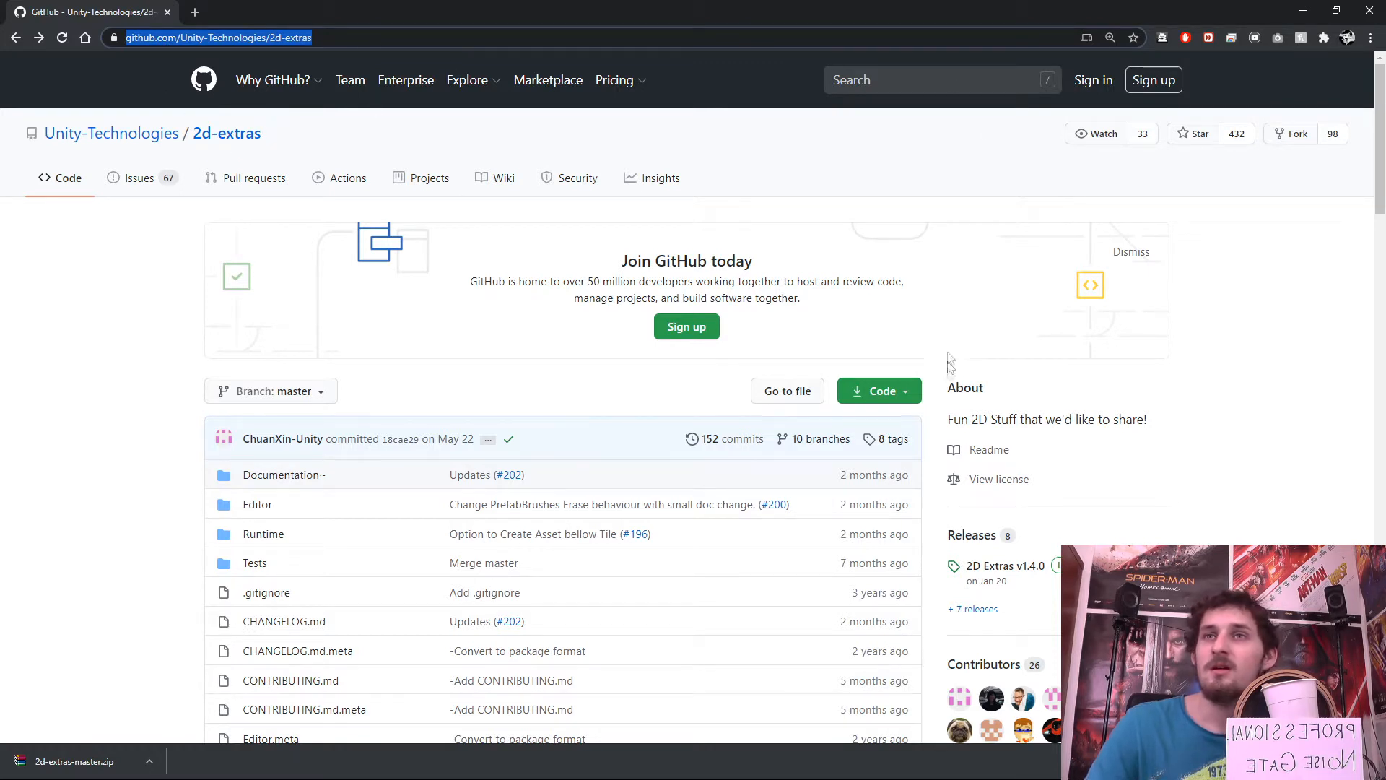
pyautogui.click(879, 391)
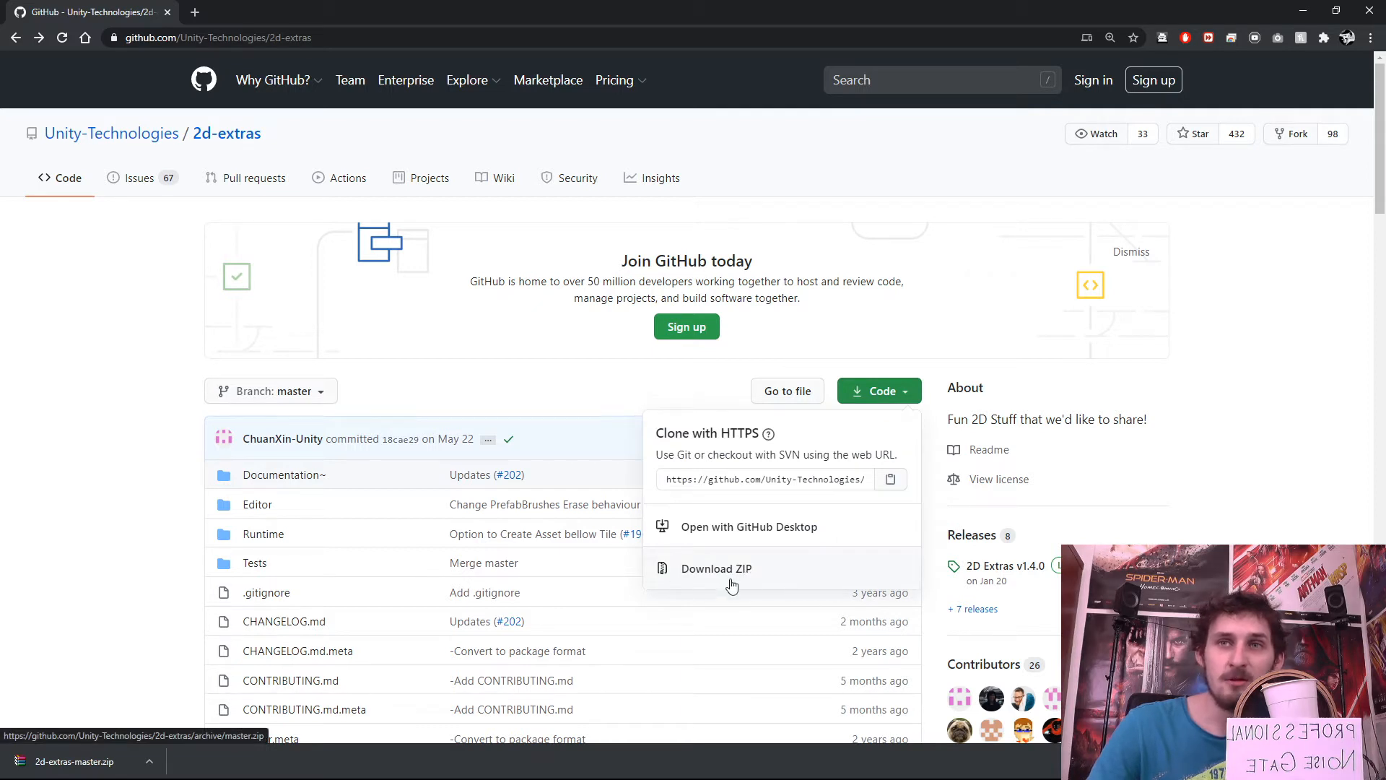
pyautogui.moveTo(745, 579)
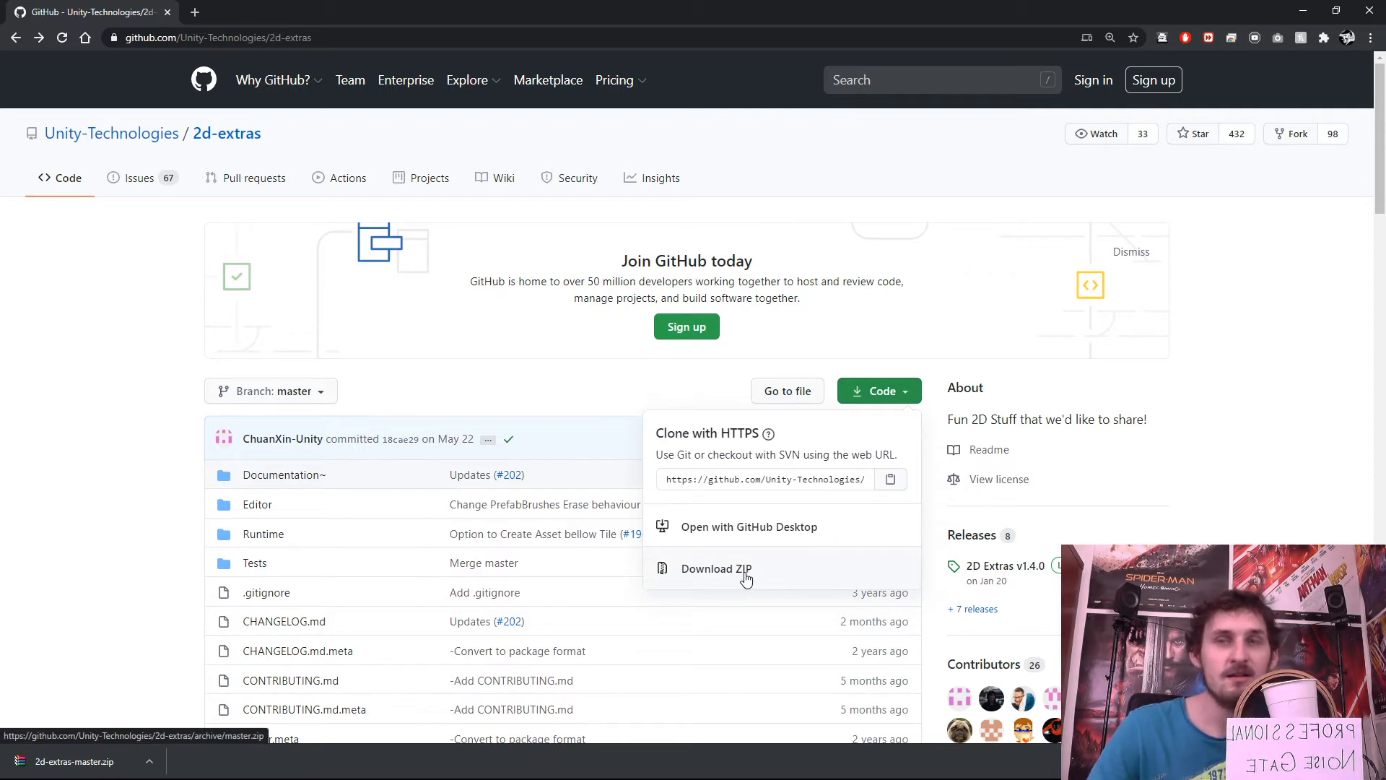
pyautogui.click(716, 568)
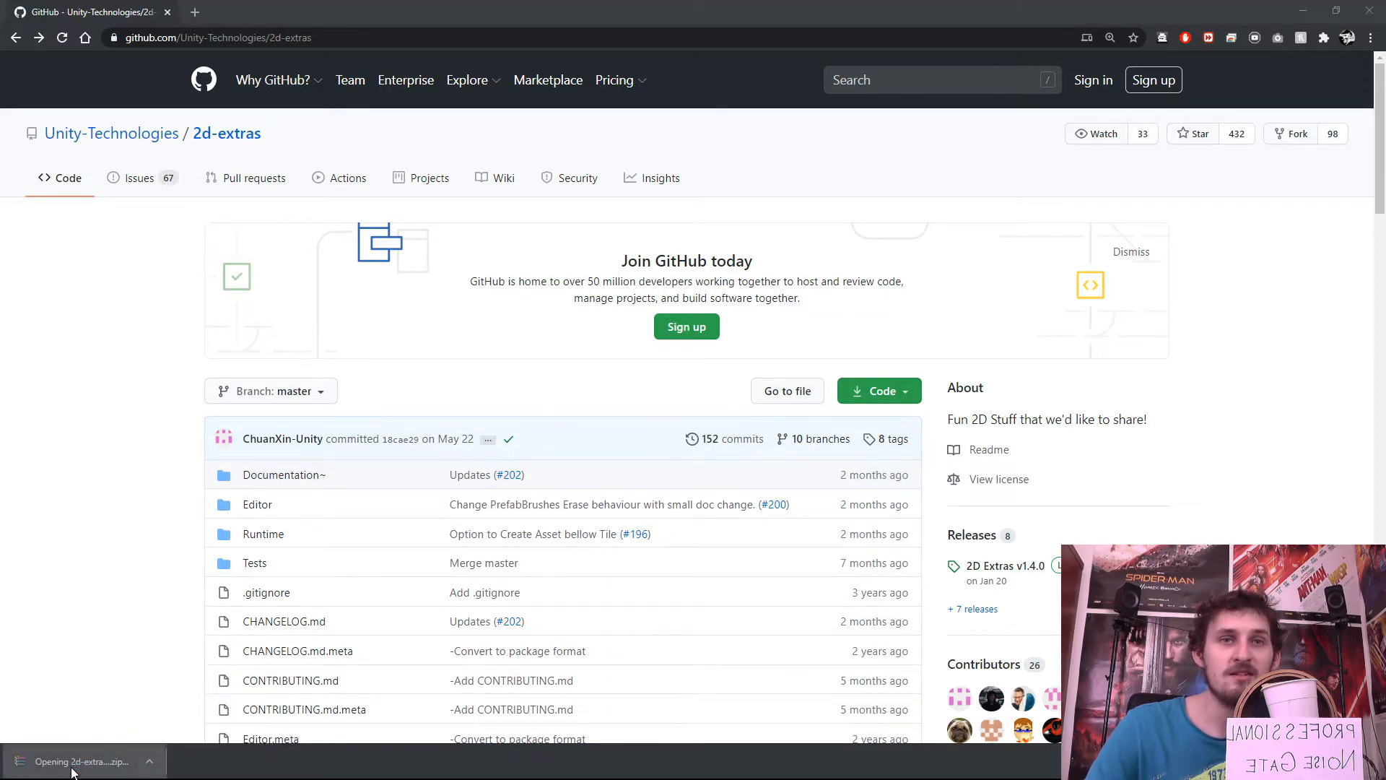
pyautogui.click(80, 760)
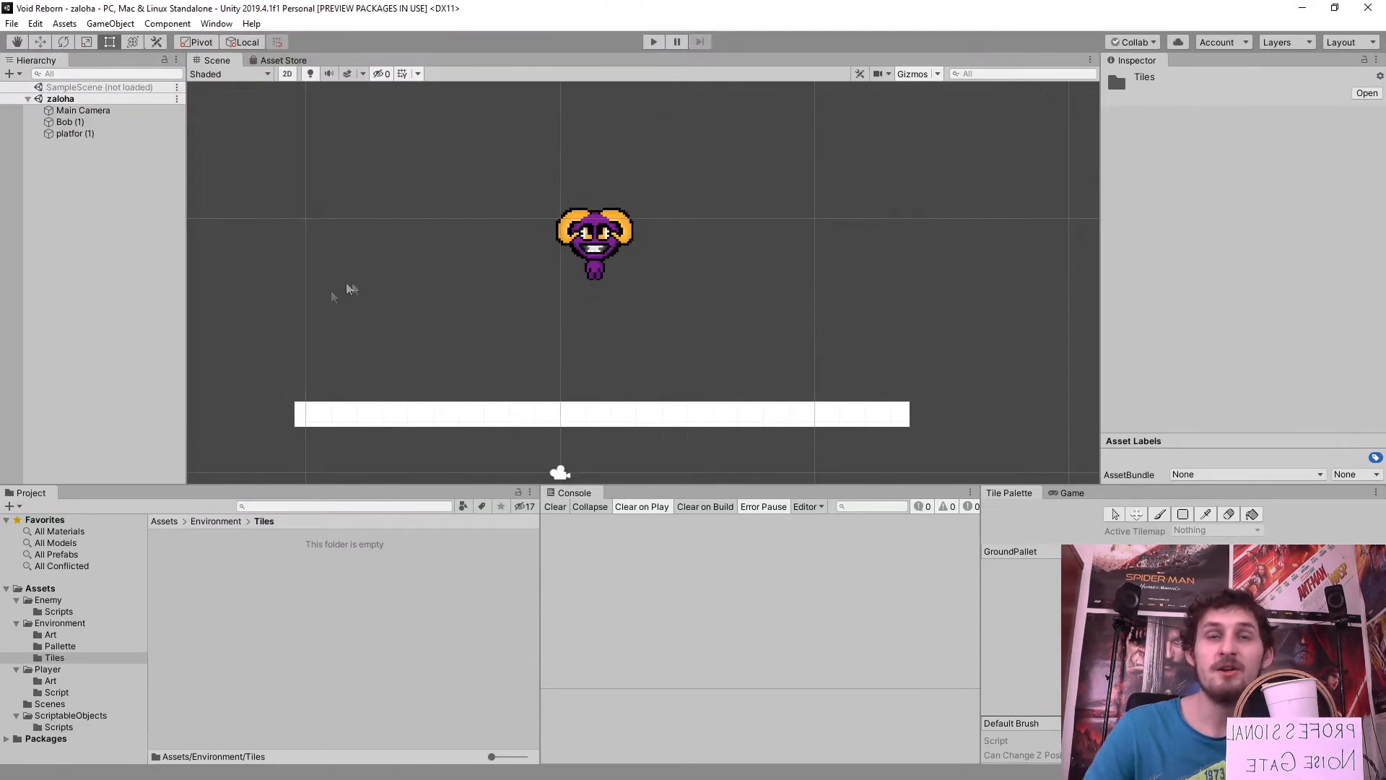
pyautogui.moveTo(72, 260)
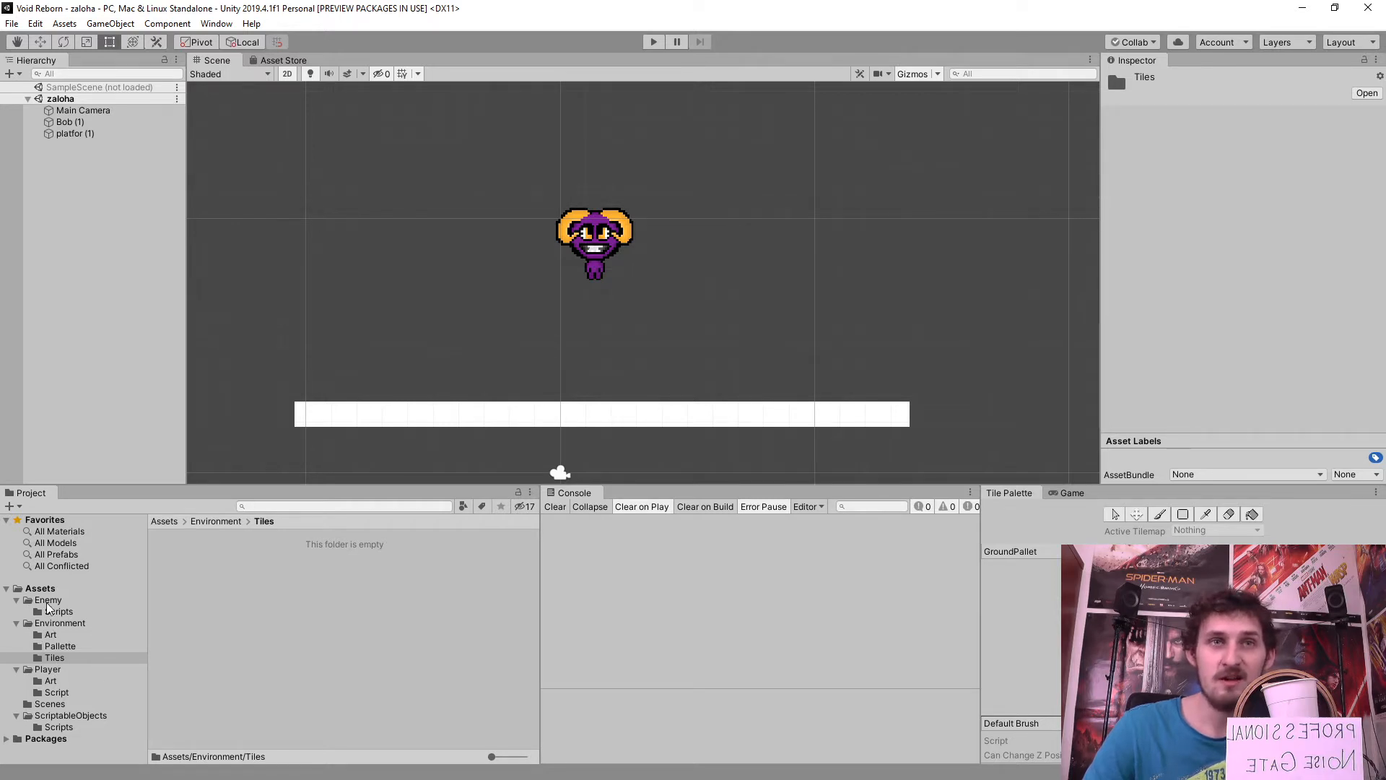
# - Reveal the Unity project's Assets folder in File Explorer via Show in Explorer
pyautogui.rightClick(40, 588)
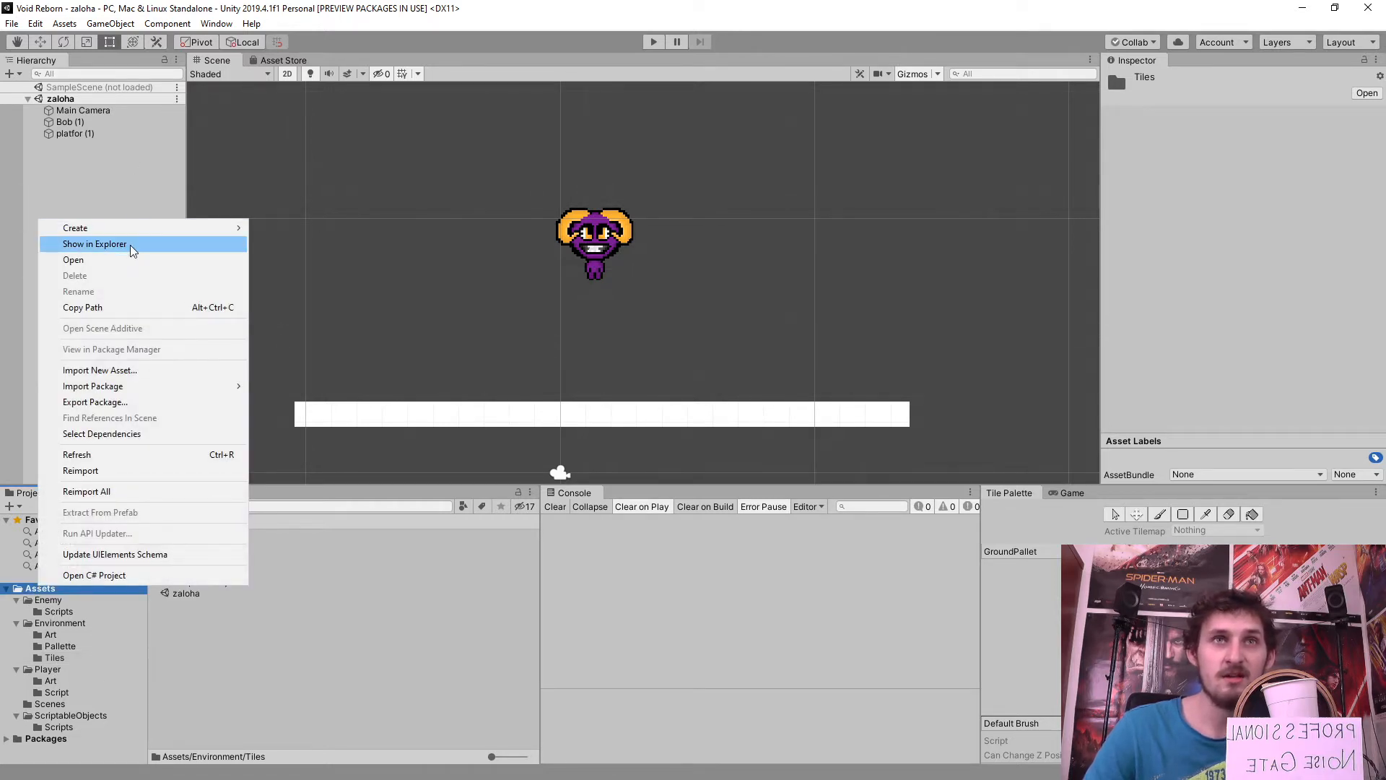
pyautogui.click(94, 244)
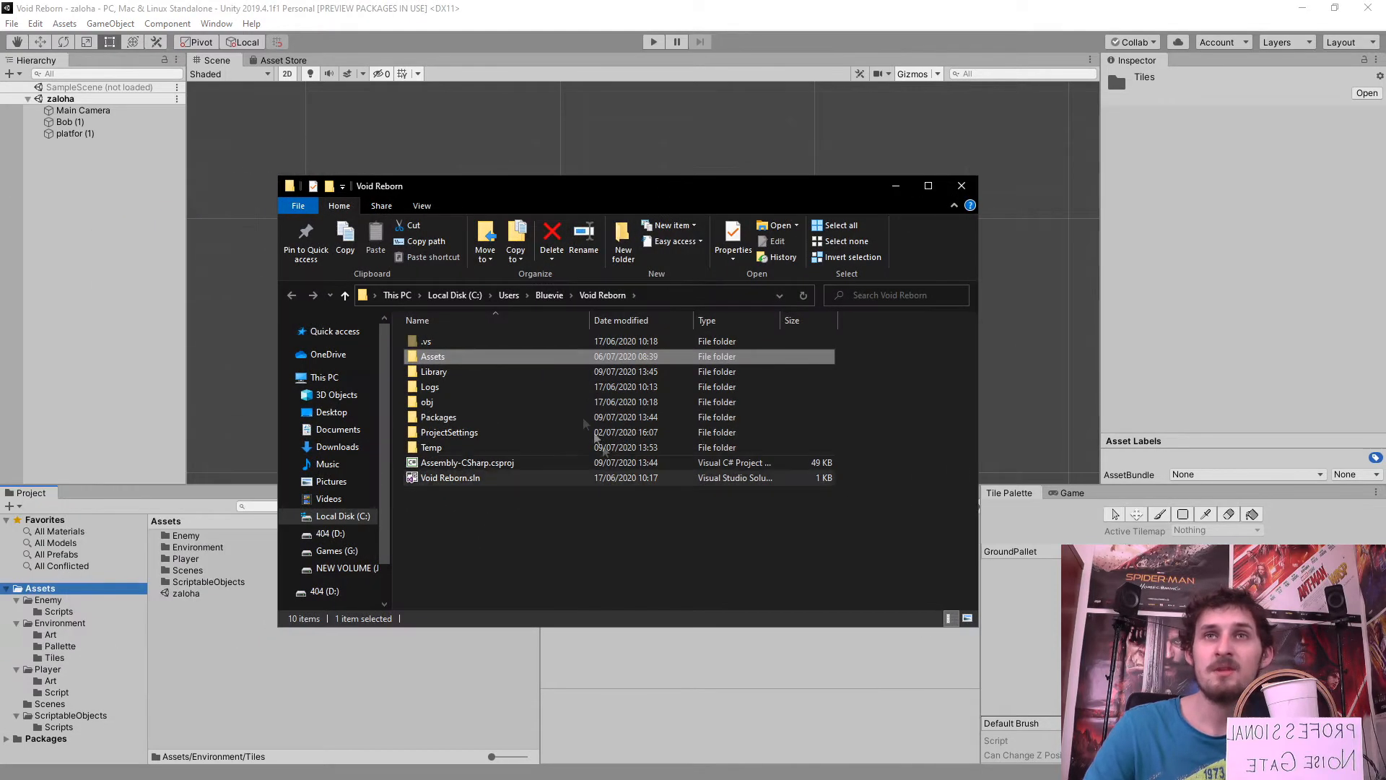
pyautogui.moveTo(433, 310)
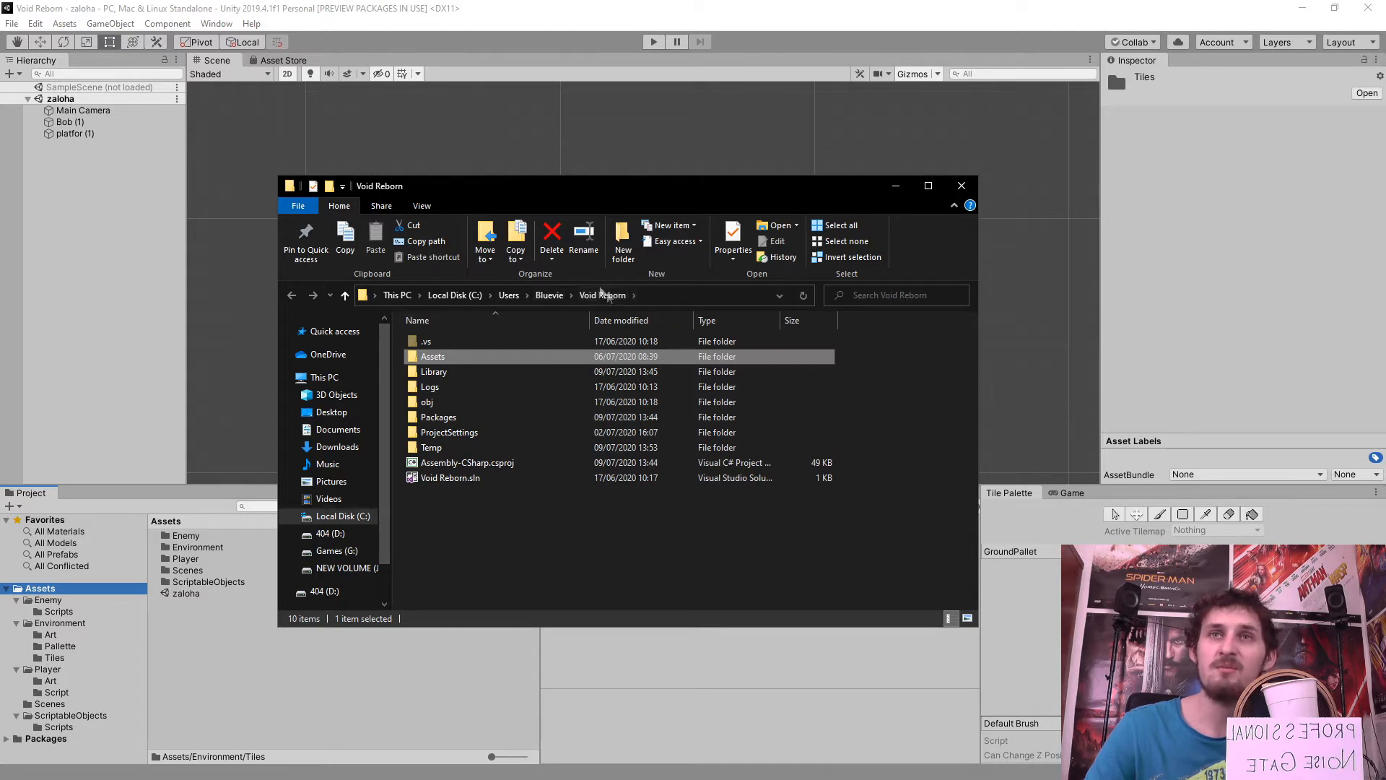
pyautogui.moveTo(564, 559)
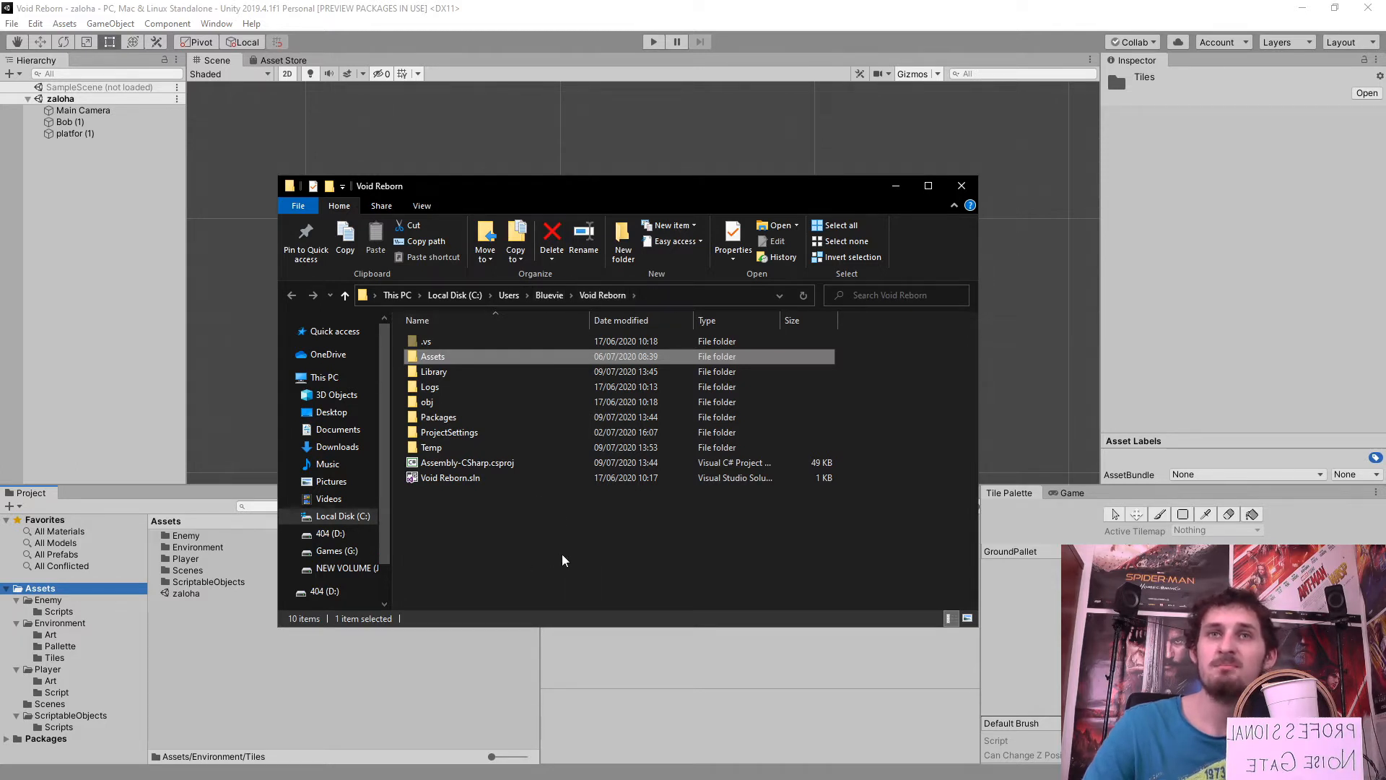
# - Extract the 2d-extras-master folder into the project's Packages folder, replacing existing files
pyautogui.doubleClick(439, 416)
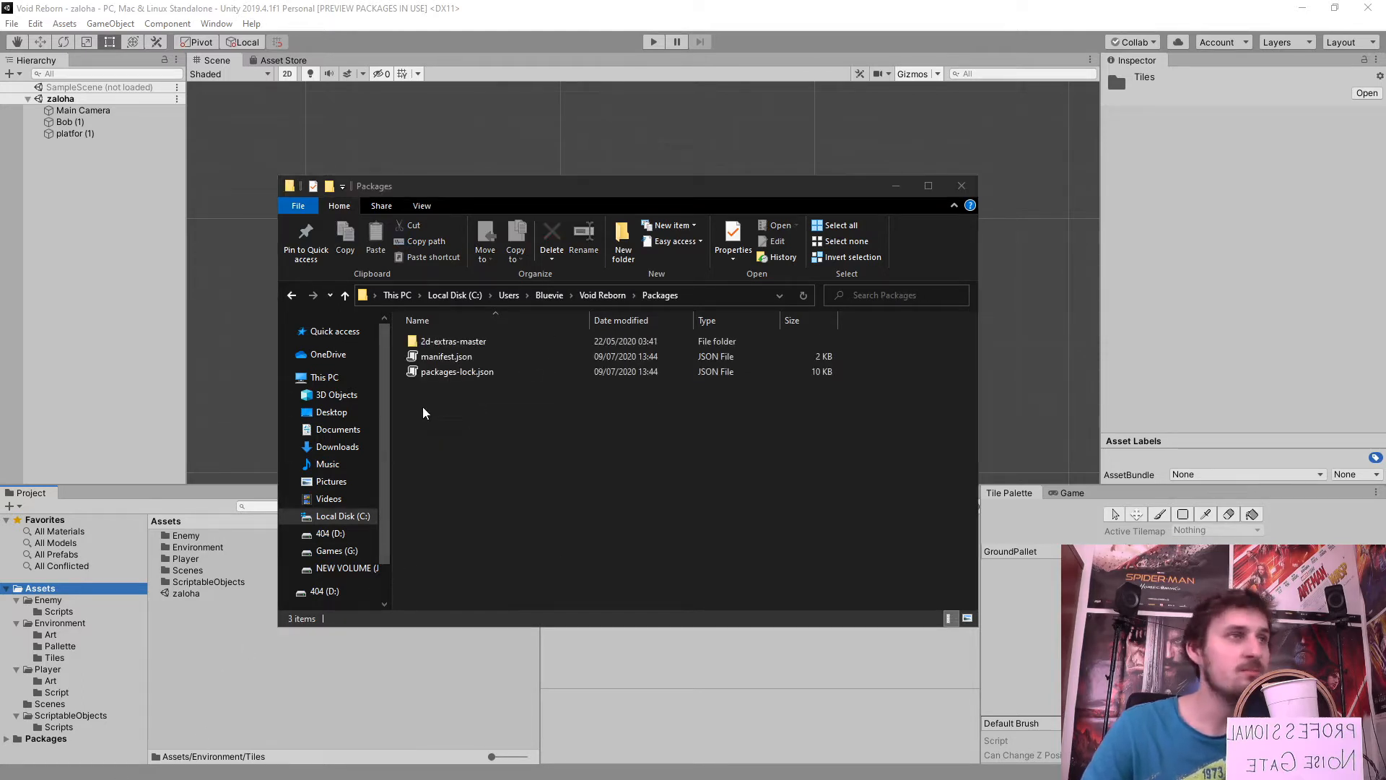
pyautogui.doubleClick(453, 340)
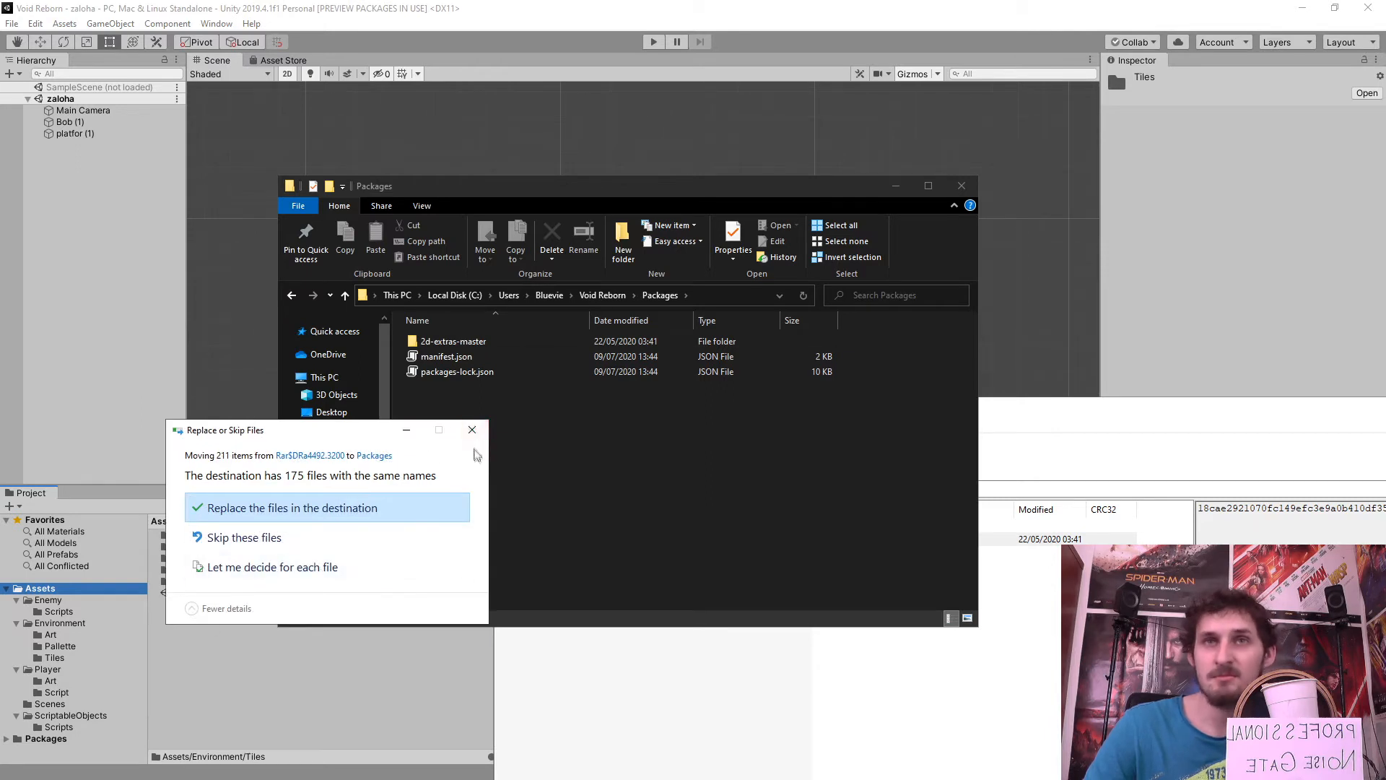
pyautogui.click(290, 508)
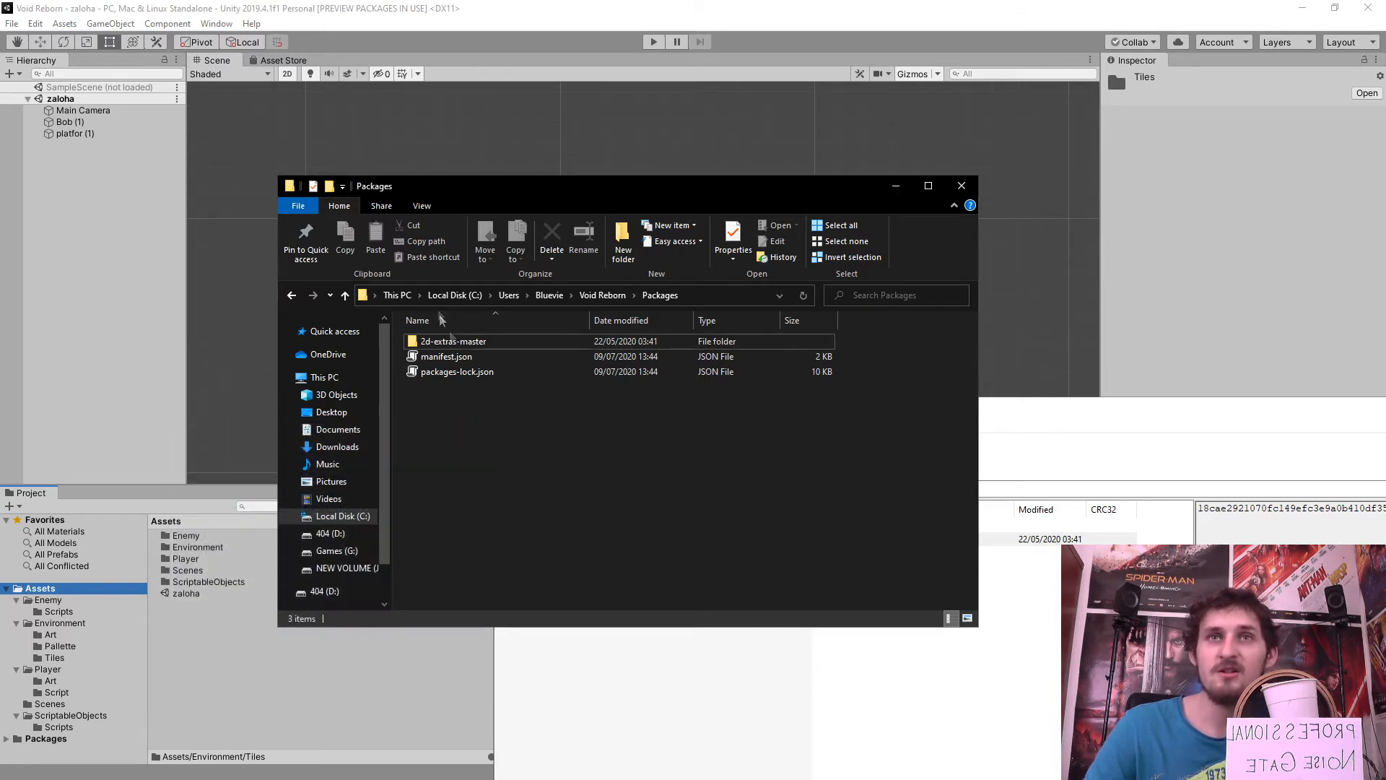
# - Open README.md from the 2d-extras-master folder to read the manifest dependency line
pyautogui.doubleClick(454, 340)
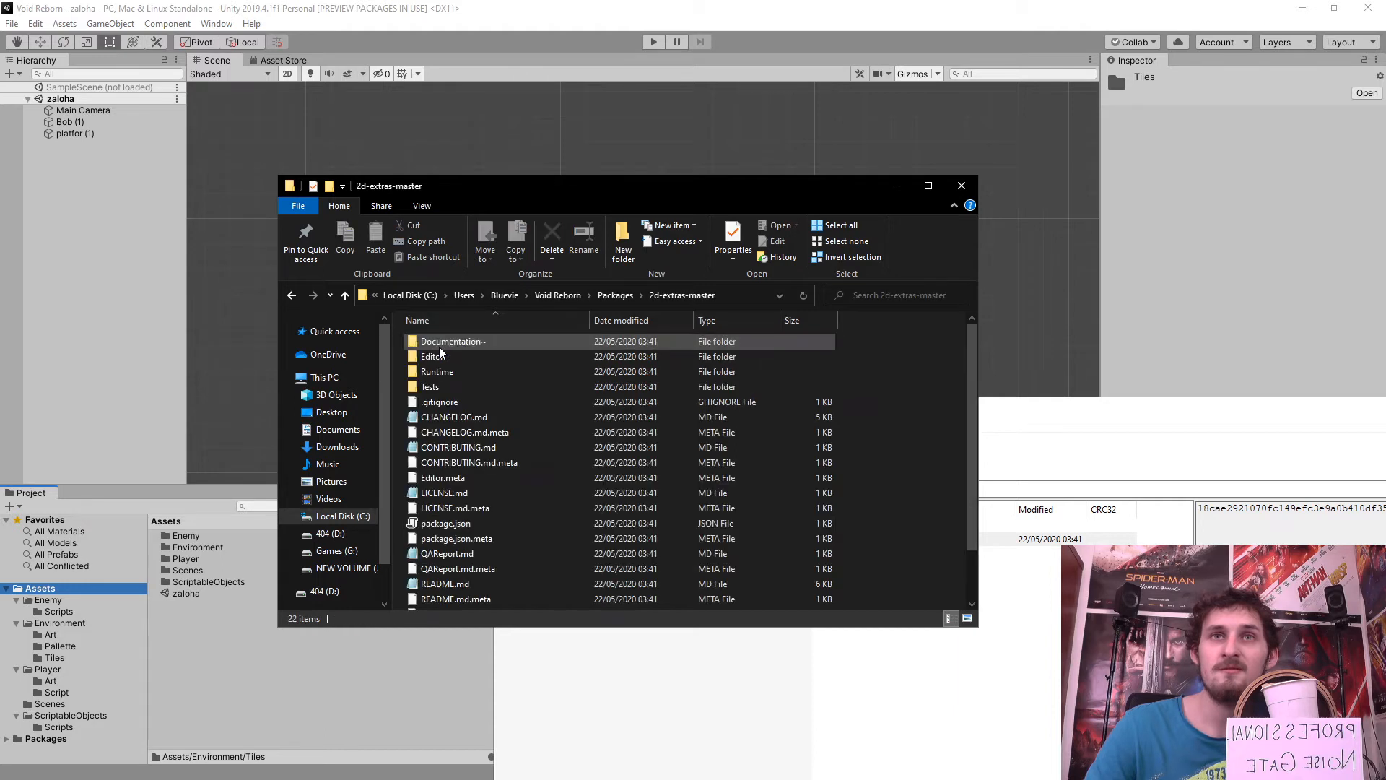
pyautogui.click(345, 295)
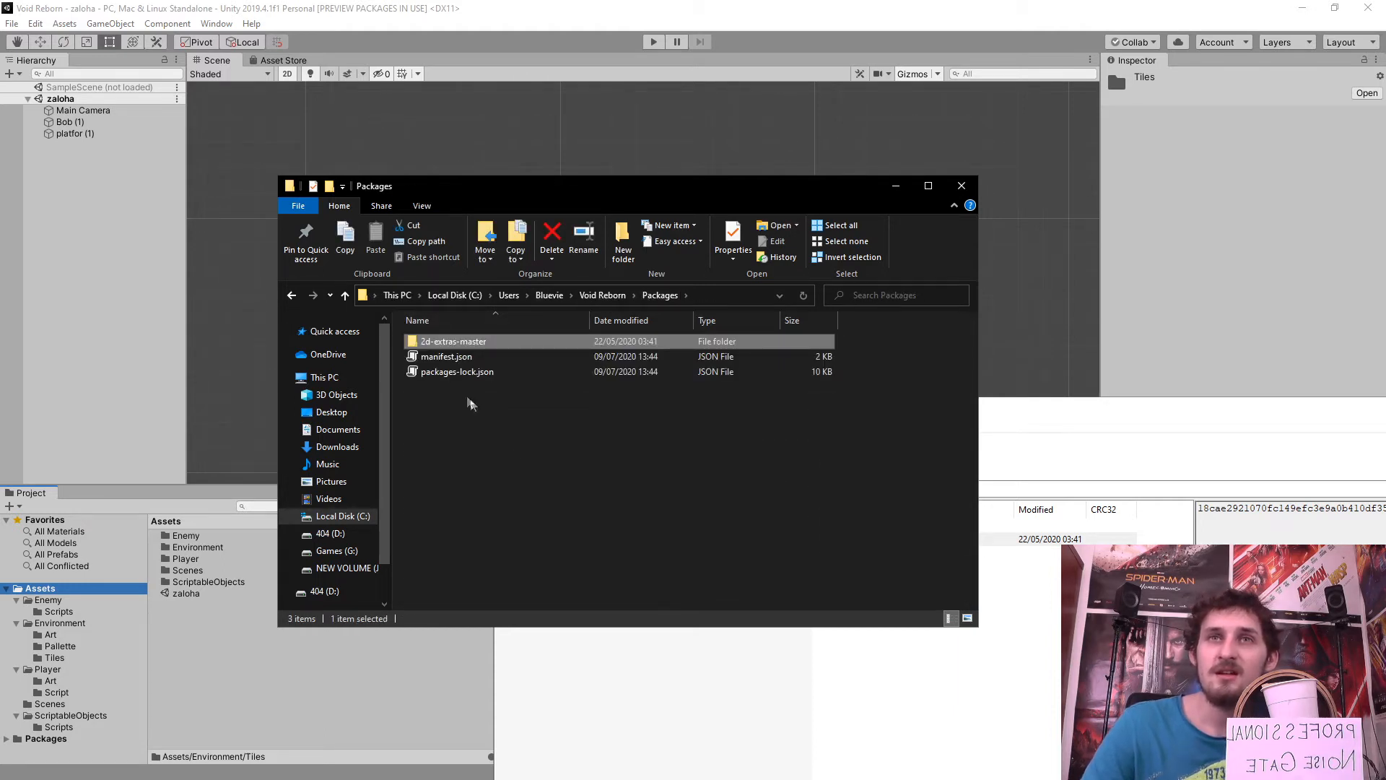
pyautogui.moveTo(509, 379)
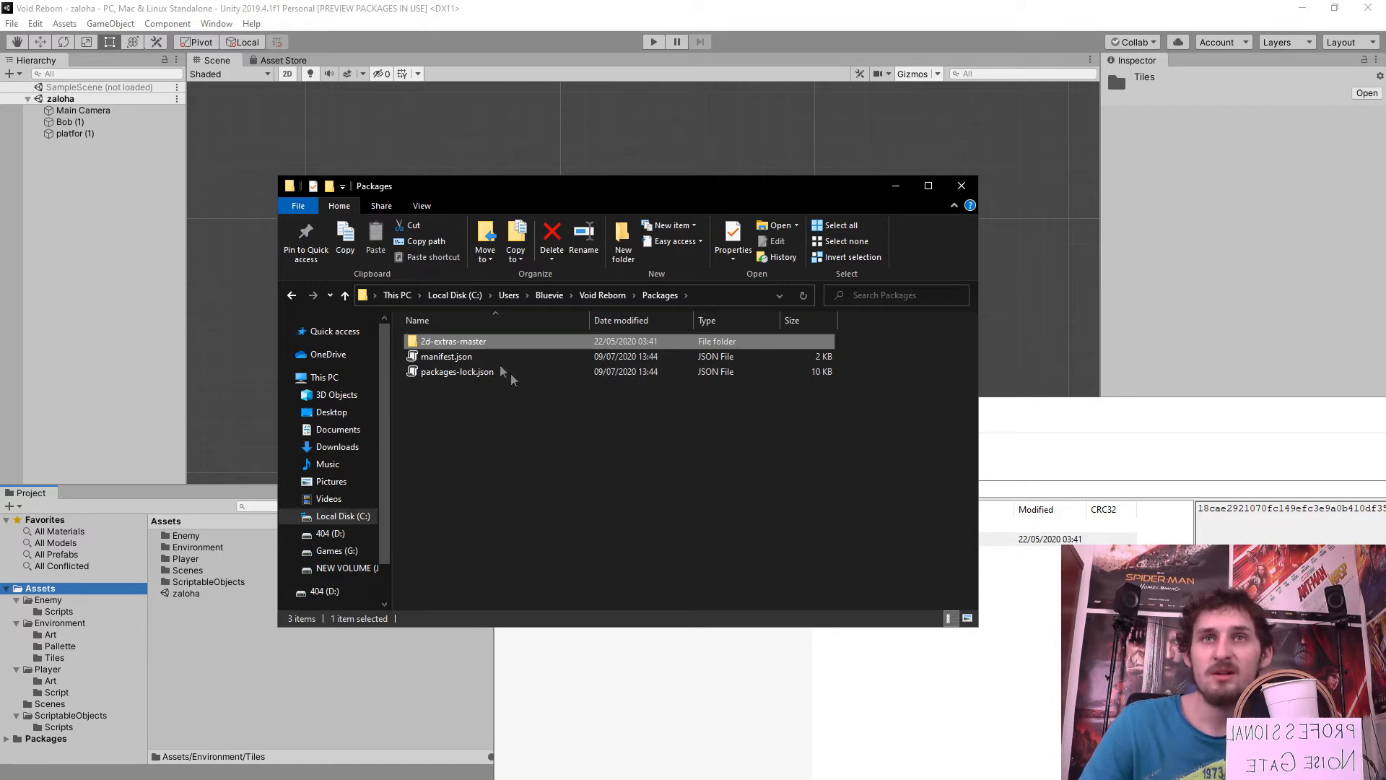
pyautogui.doubleClick(454, 340)
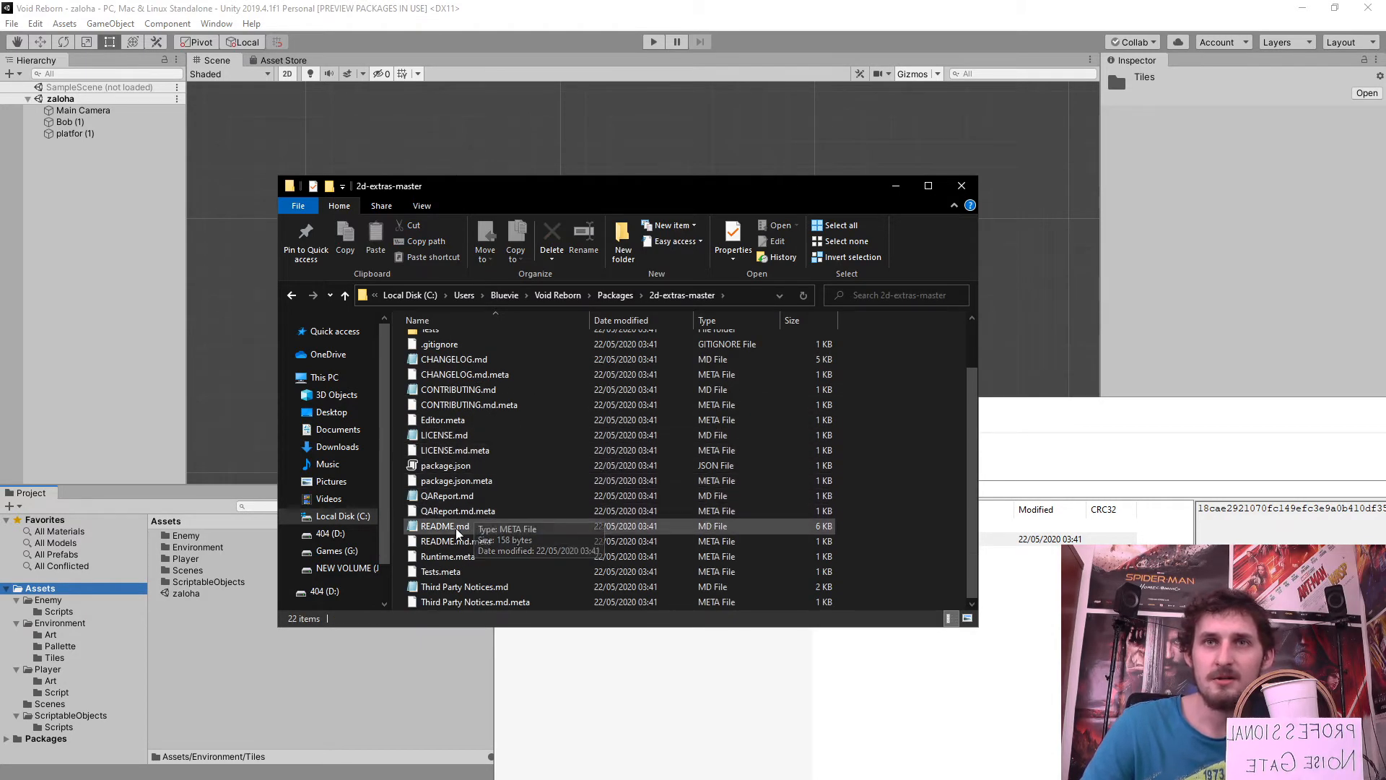
pyautogui.click(444, 527)
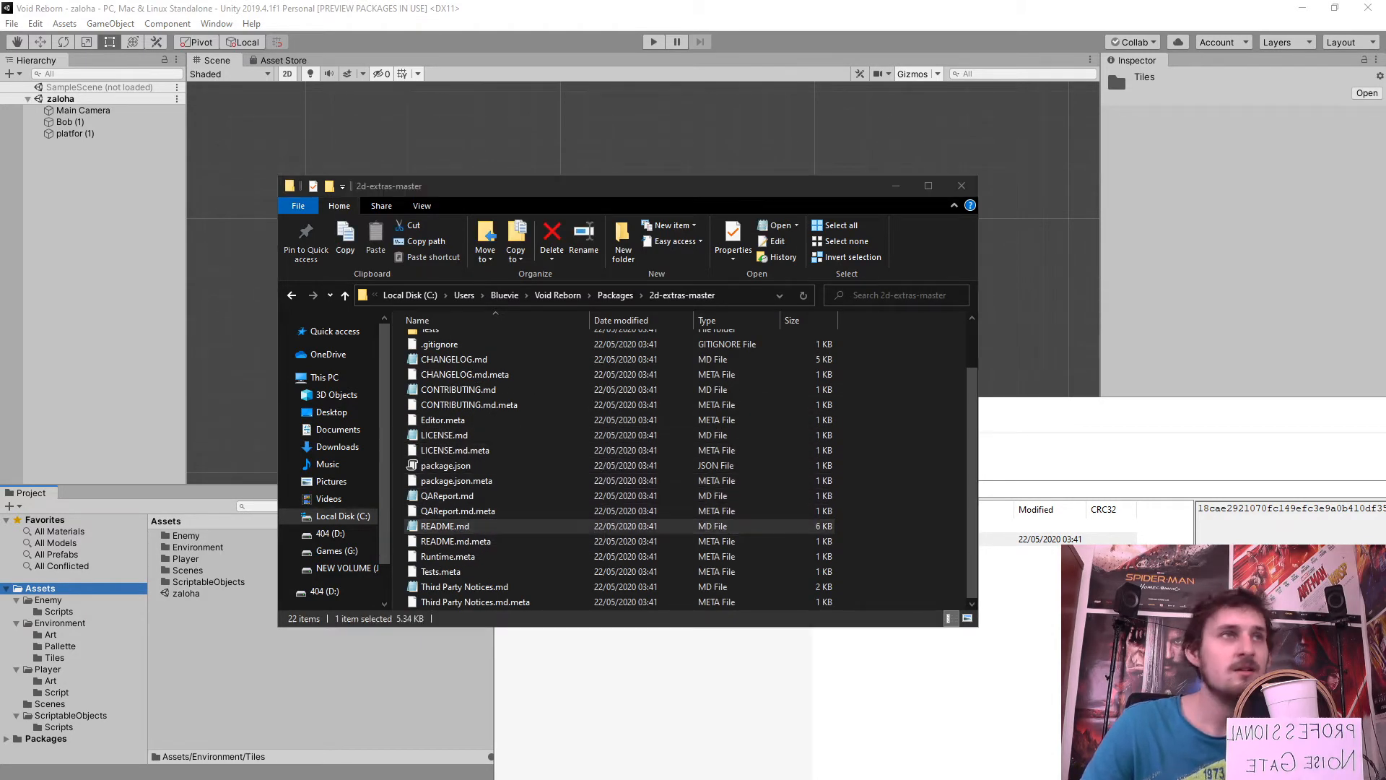
pyautogui.doubleClick(444, 526)
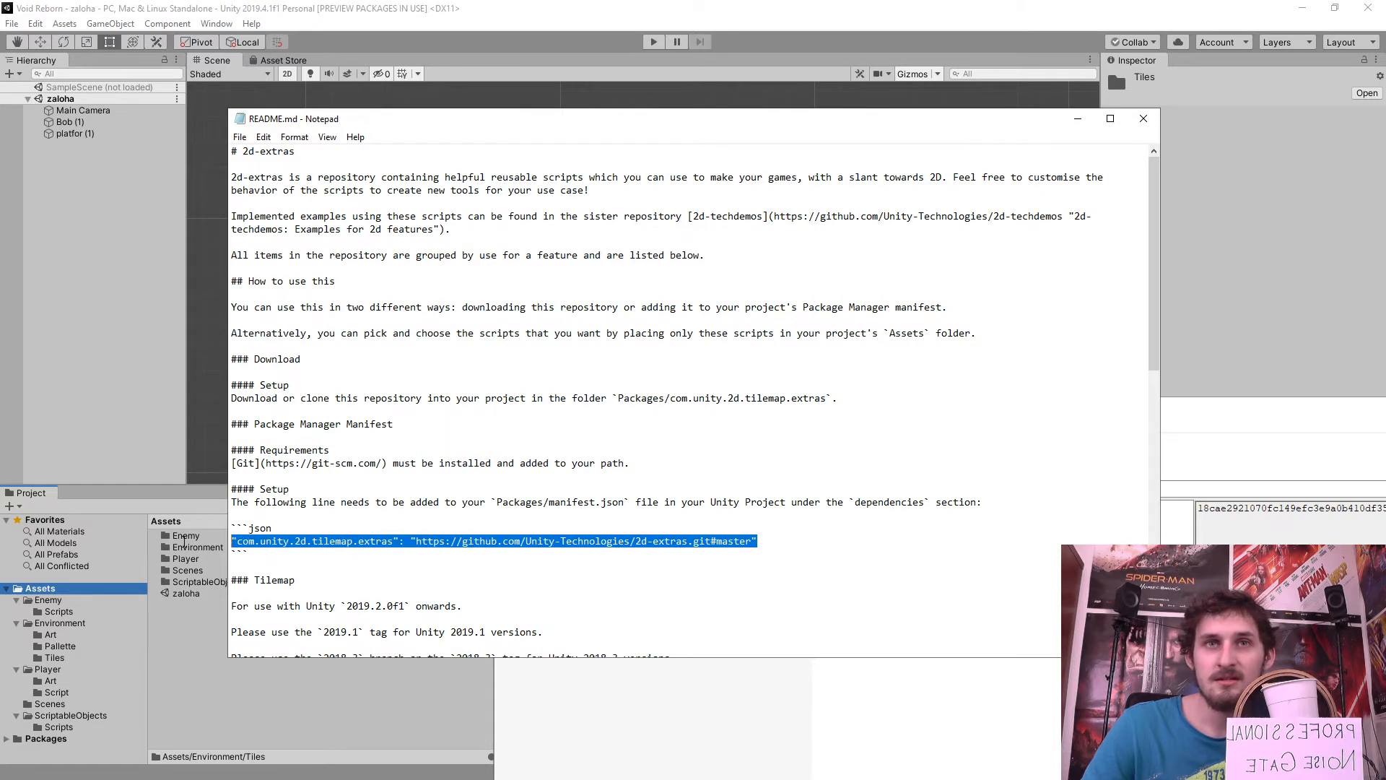
pyautogui.moveTo(689, 536)
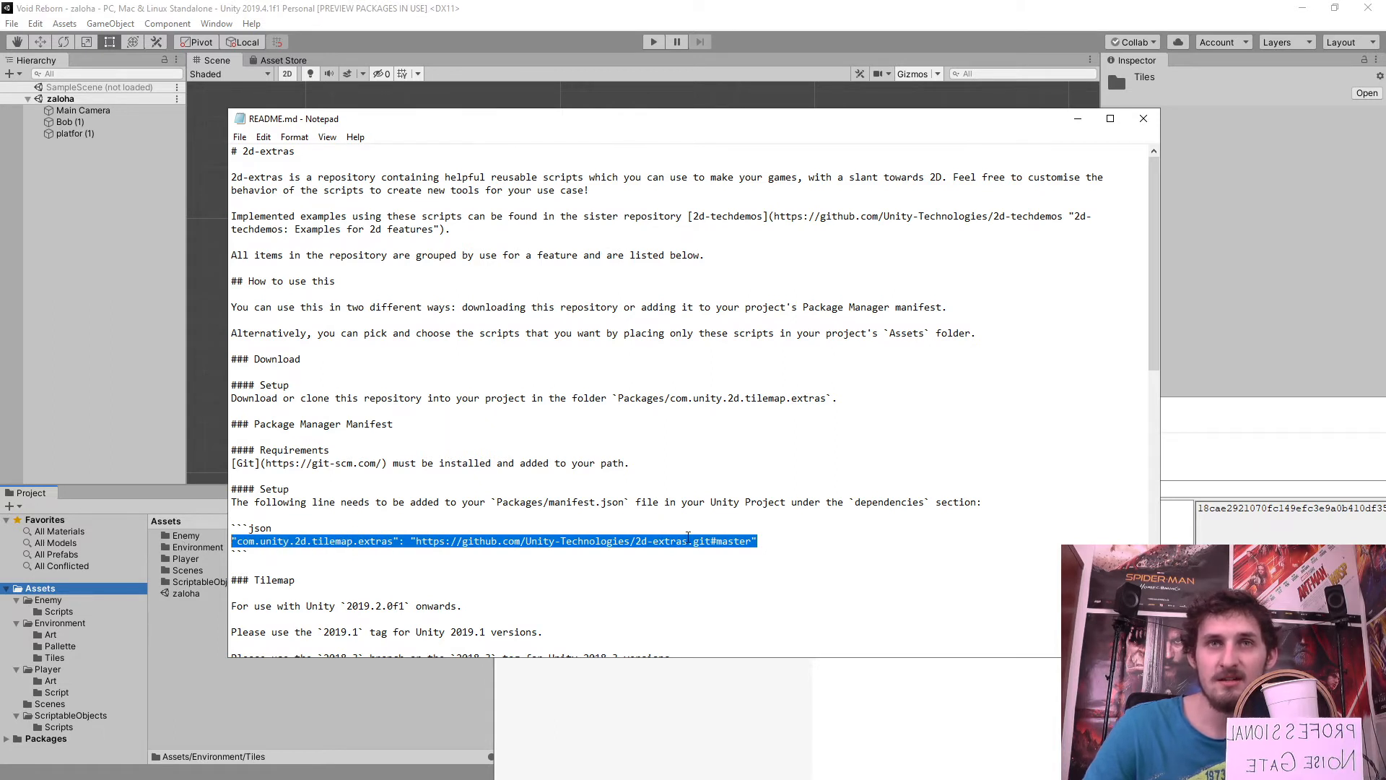
pyautogui.moveTo(551, 453)
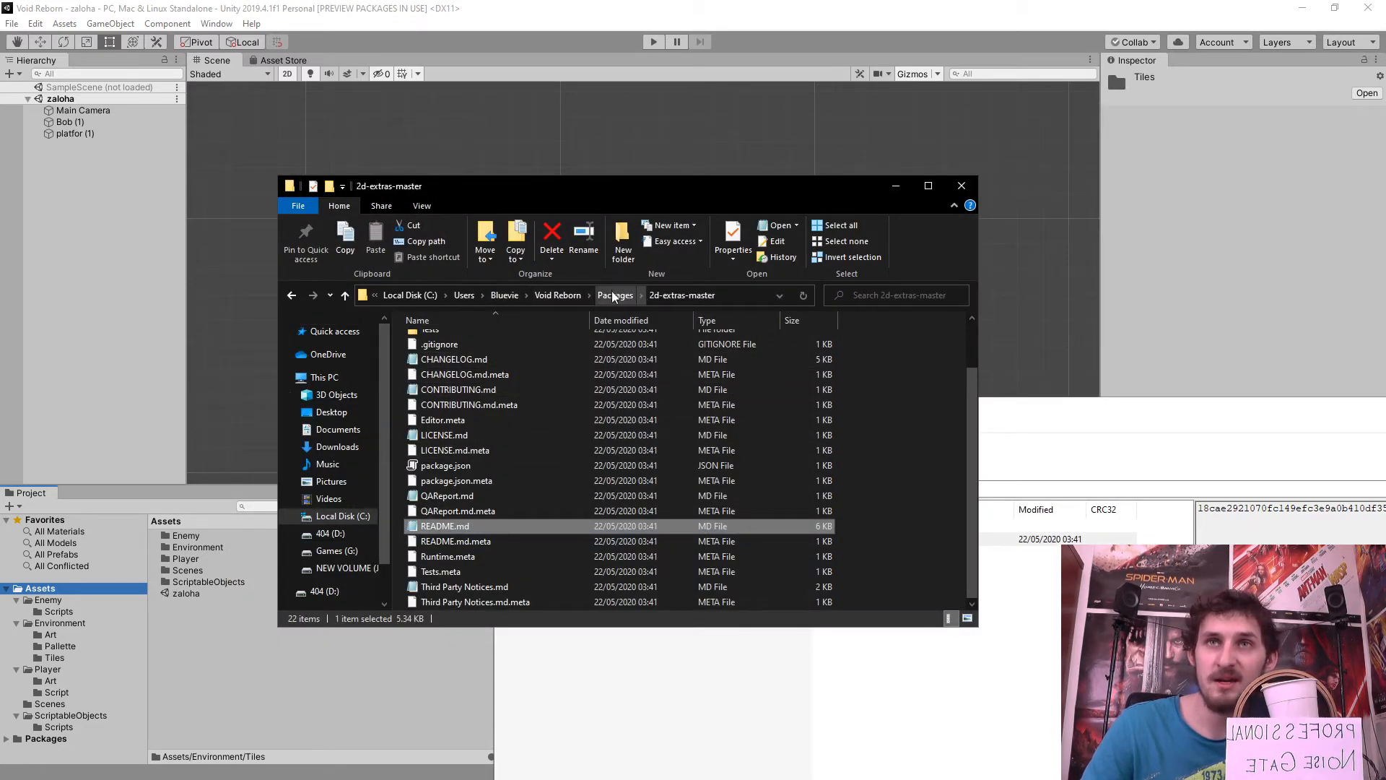
# - Return to the Packages folder and open manifest.json for editing
pyautogui.click(614, 295)
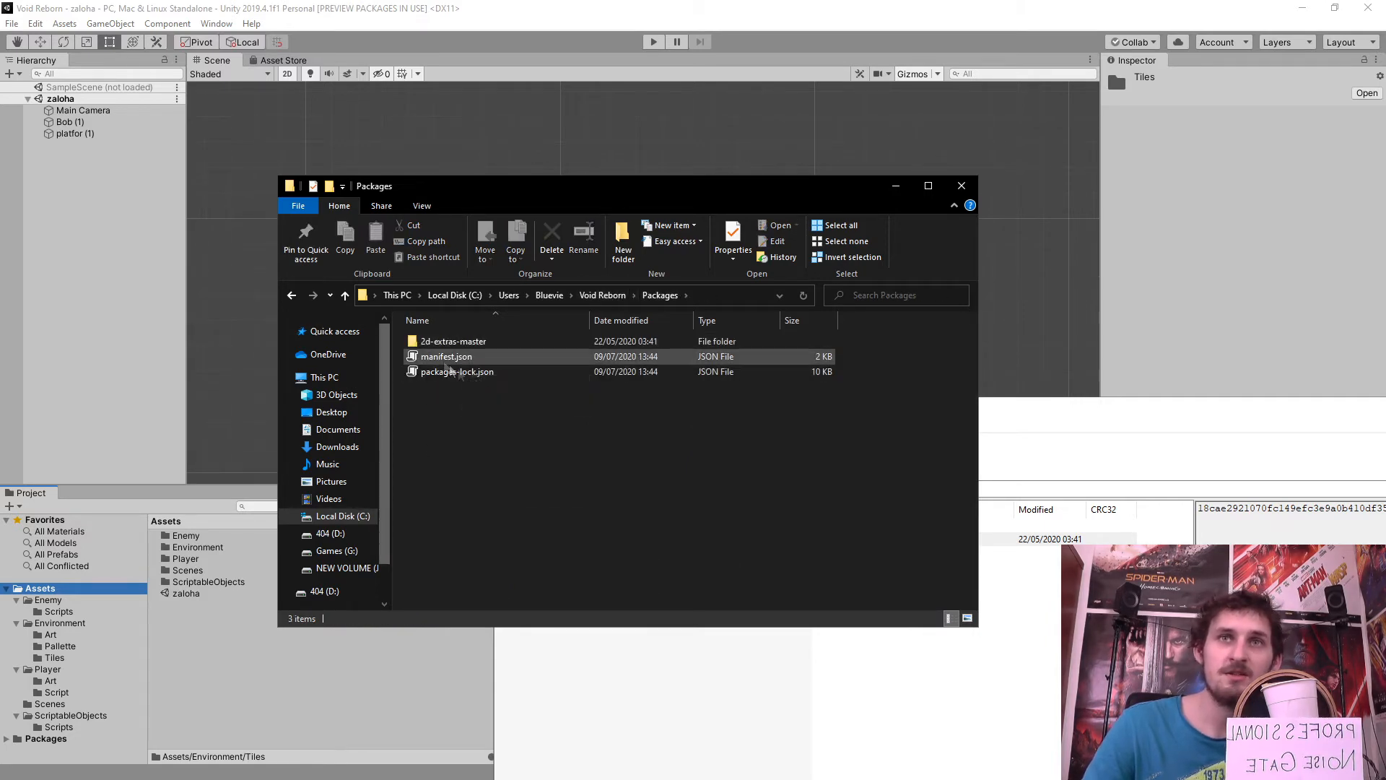
pyautogui.moveTo(445, 356)
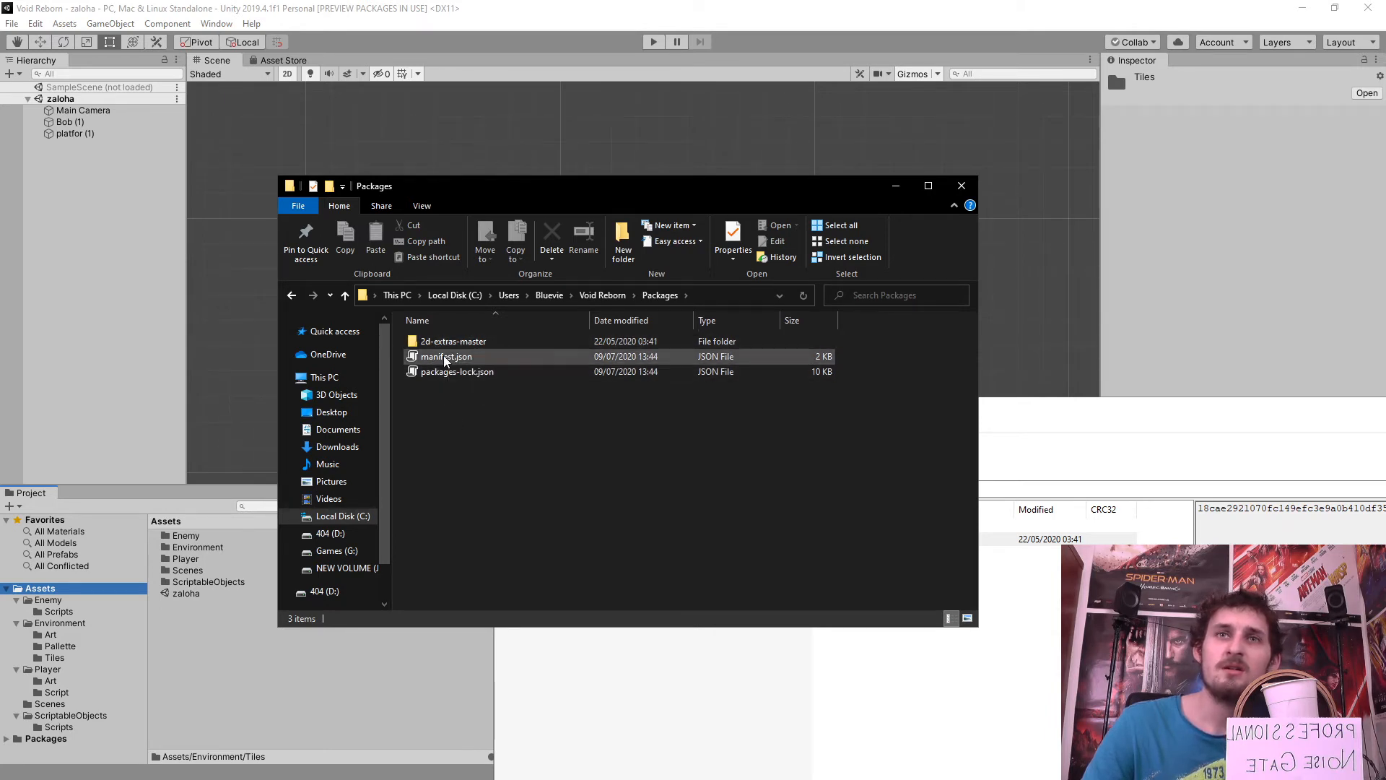
pyautogui.moveTo(445, 356)
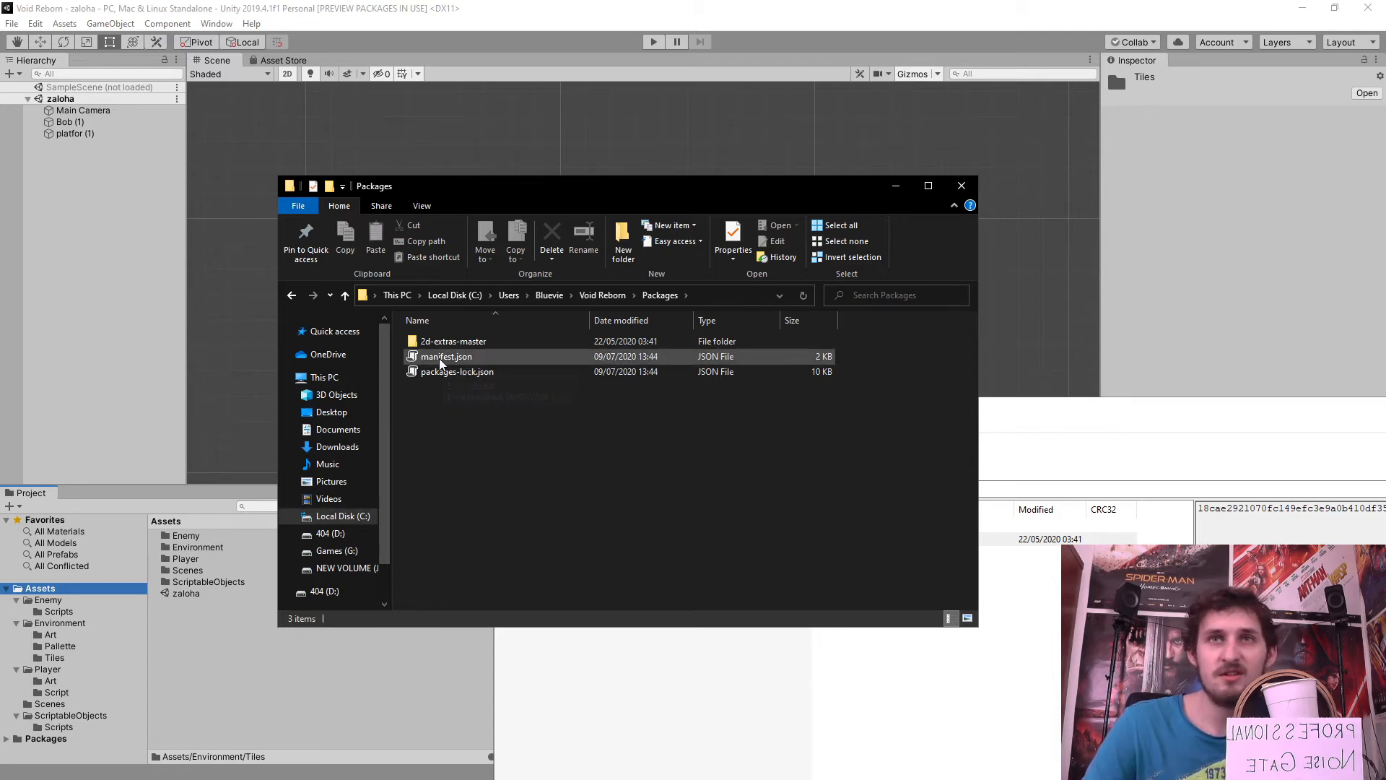
pyautogui.click(446, 356)
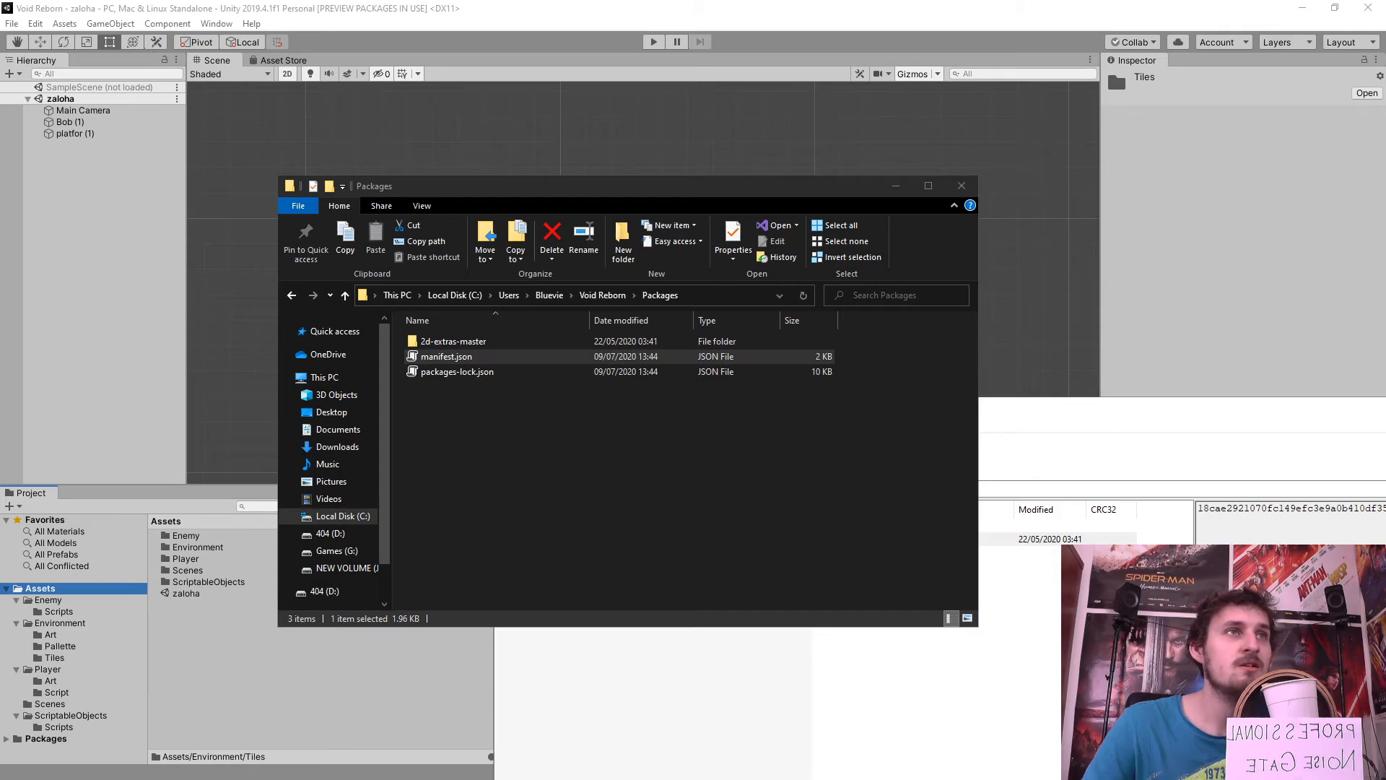
pyautogui.doubleClick(446, 356)
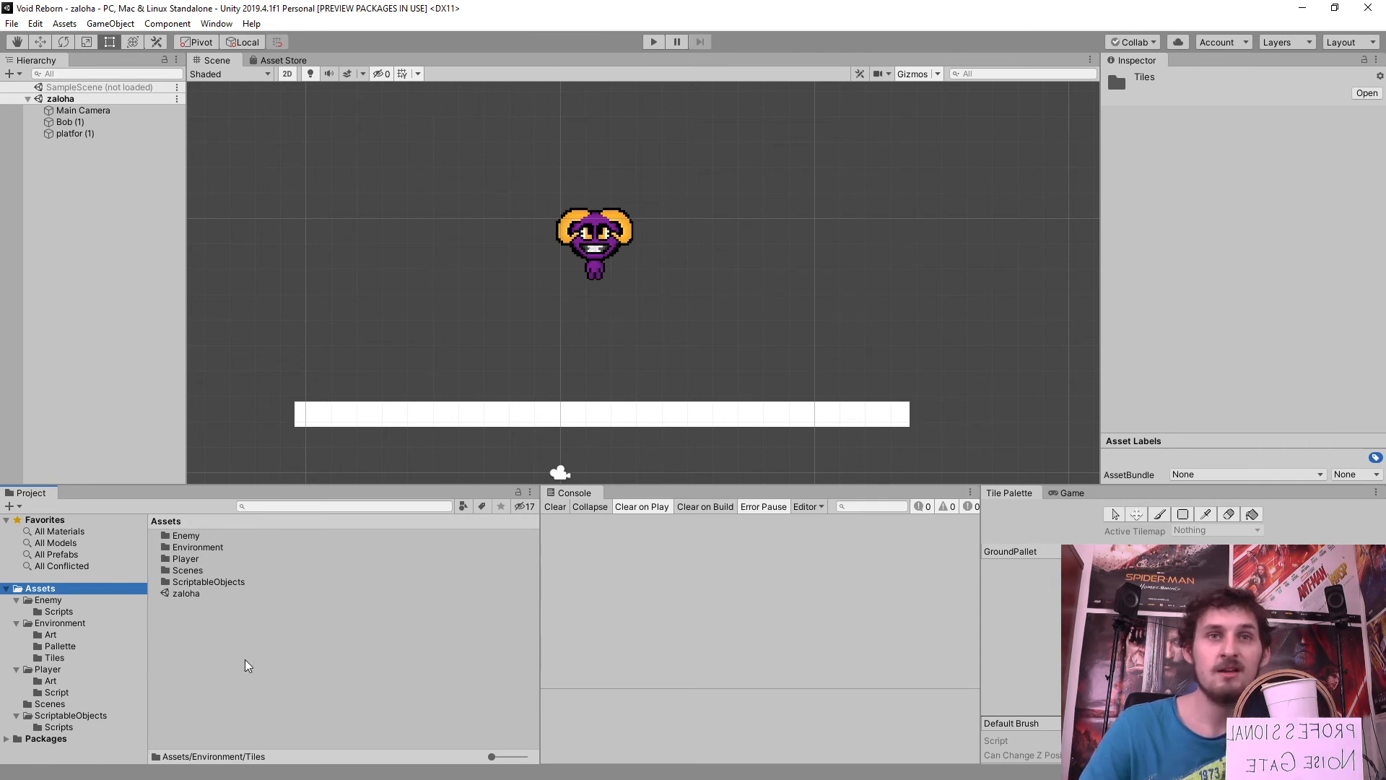
# - Open the Project window's Assets context menu to find Create > 2D Extras tiles and brushes
pyautogui.rightClick(248, 663)
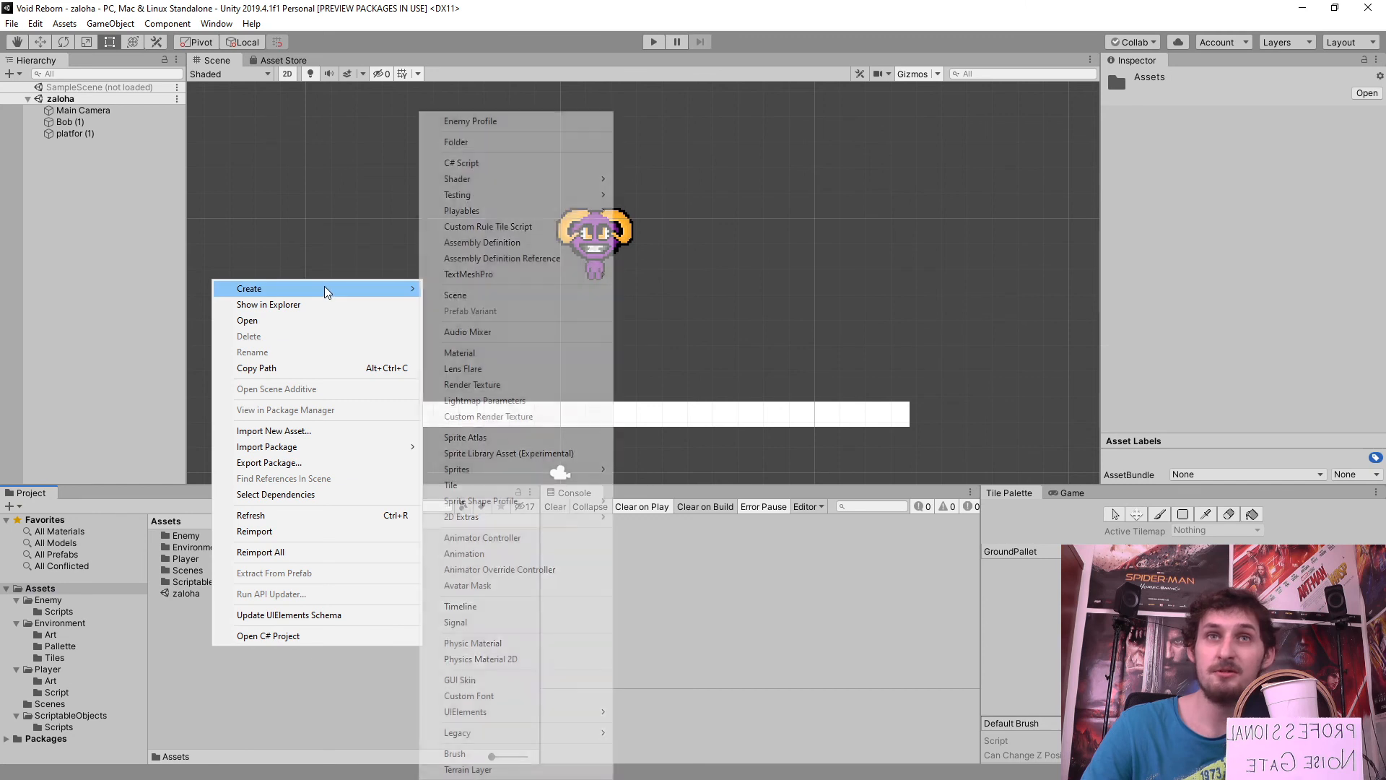
pyautogui.moveTo(464, 552)
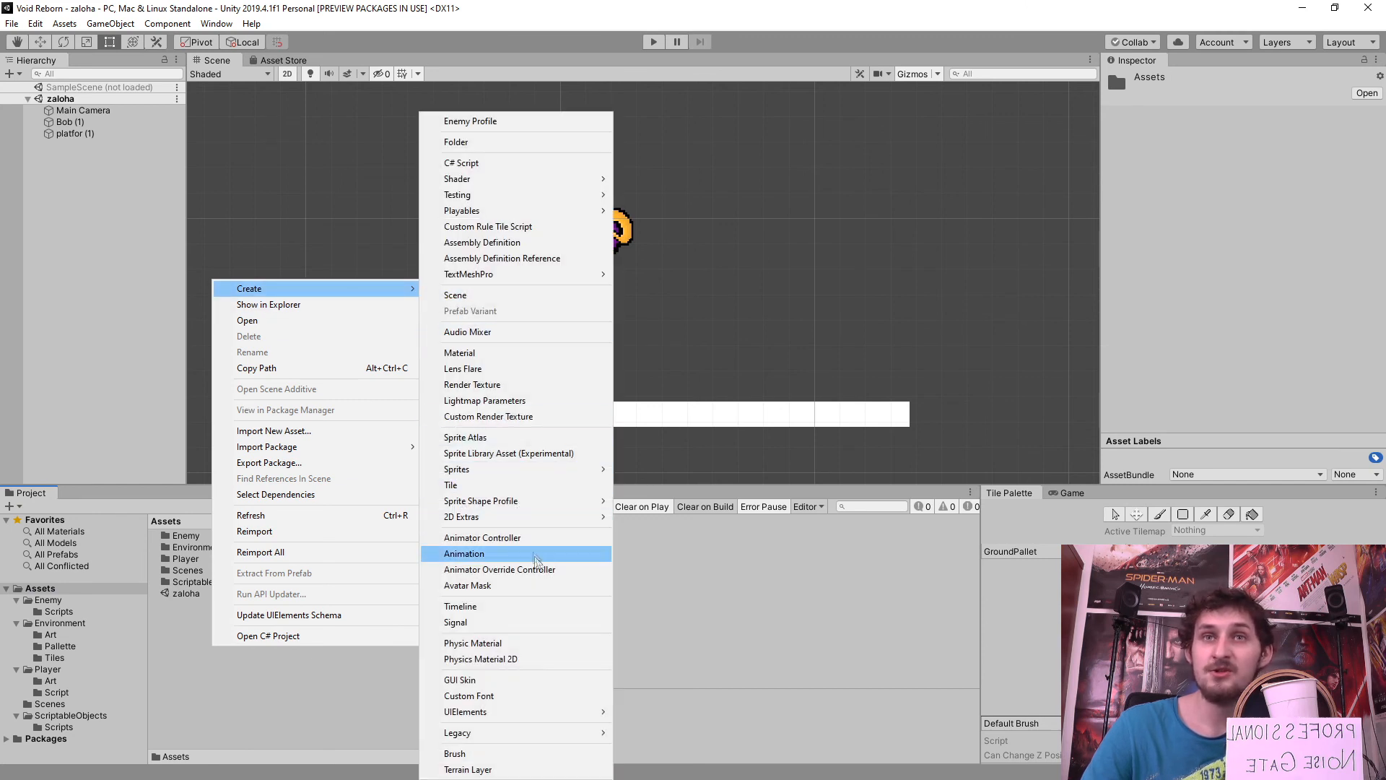
pyautogui.moveTo(461, 516)
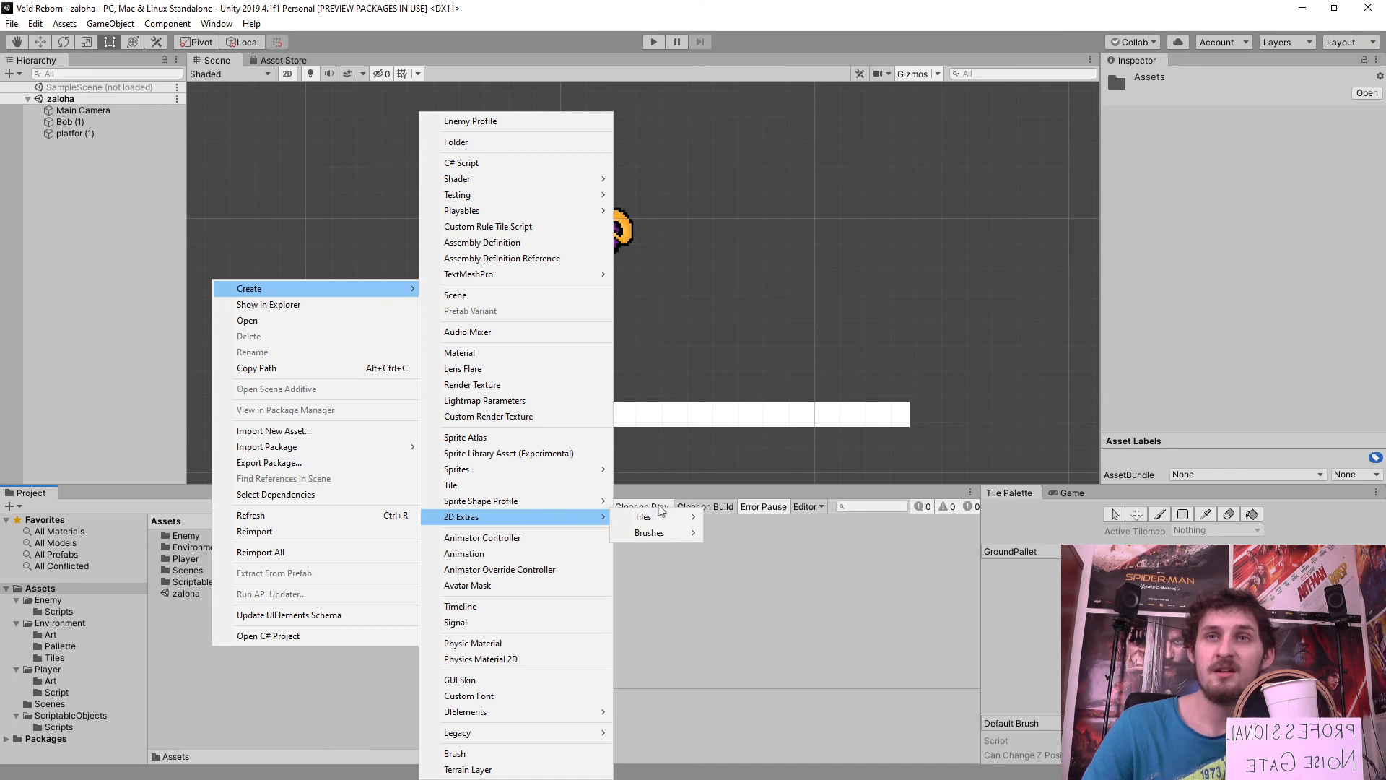
pyautogui.moveTo(649, 532)
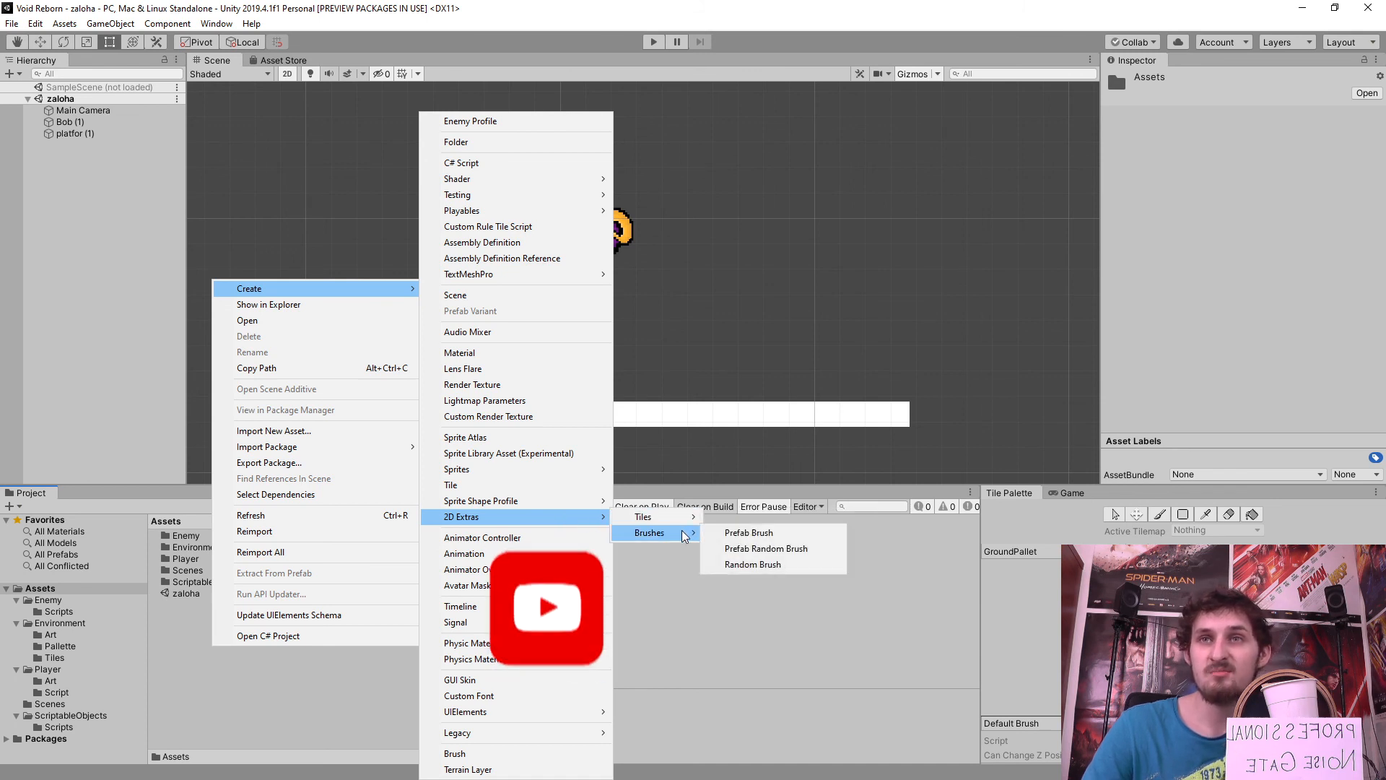
pyautogui.moveTo(642, 516)
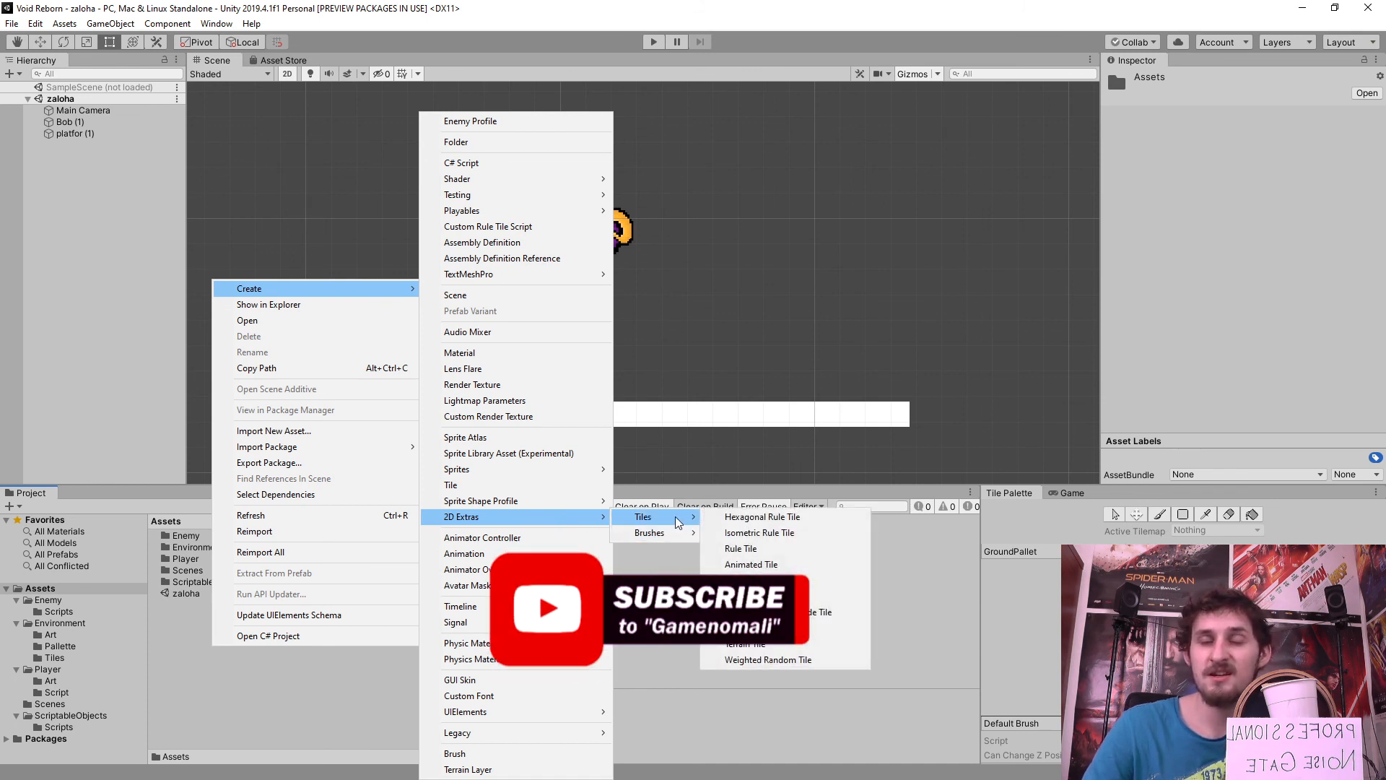